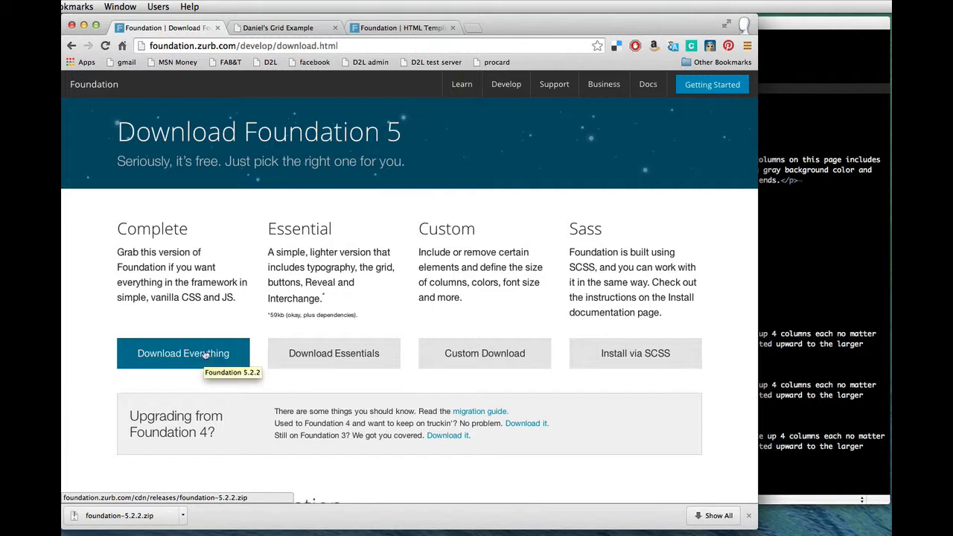
Step: Return to the Foundation home page and then the Download Foundation 5 page
{"action": "left_click", "coordinate": [93, 84]}
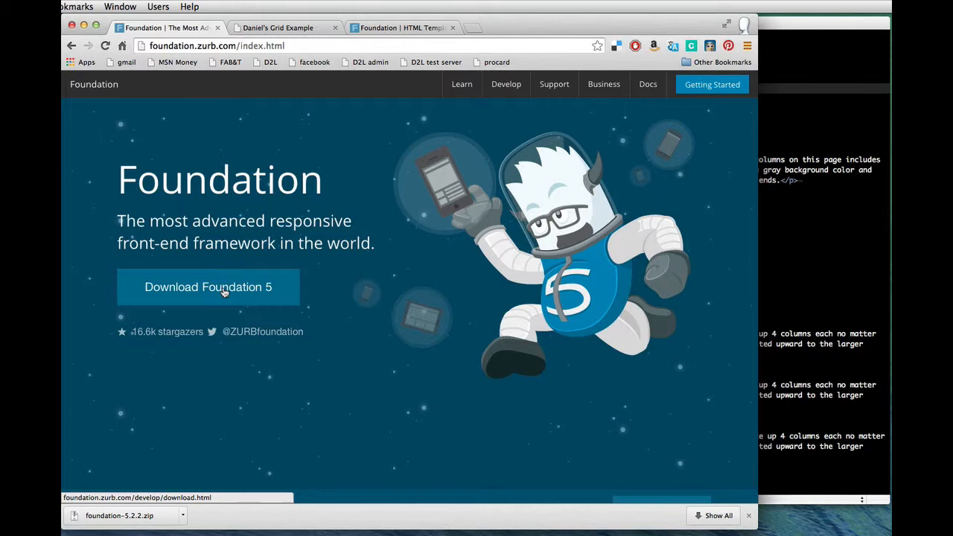
{"action": "left_click", "coordinate": [208, 286]}
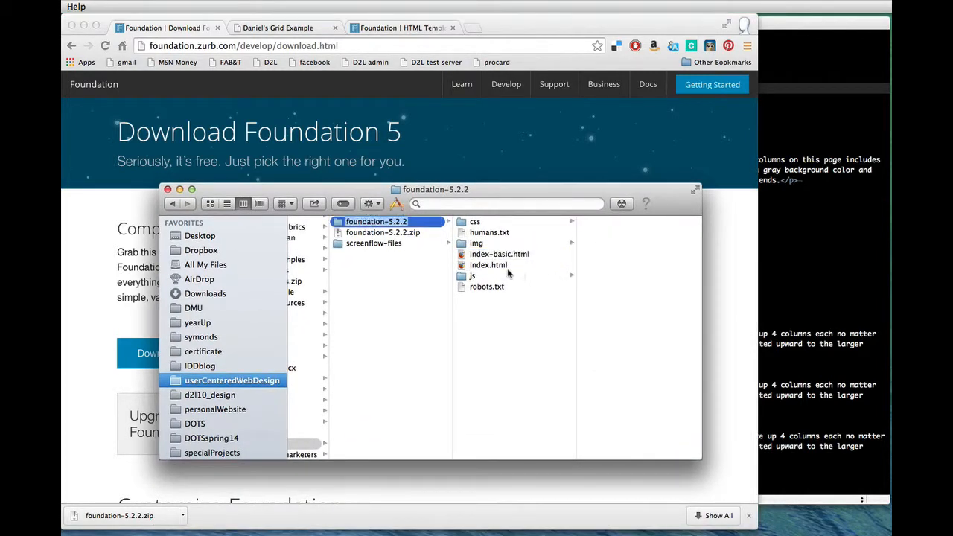
Step: Preview index.html and index-basic.html in the foundation-5.2.2 folder
{"action": "left_click", "coordinate": [488, 265]}
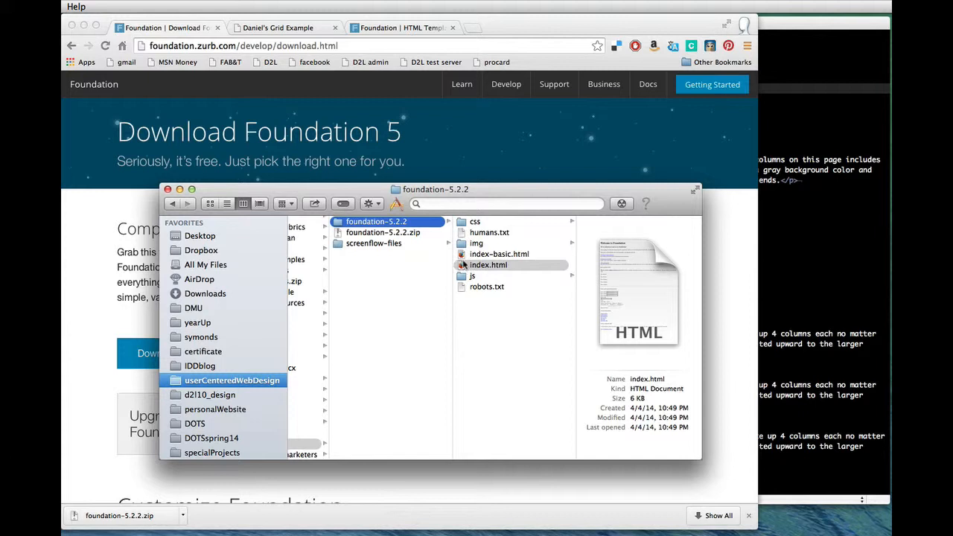
{"action": "left_click", "coordinate": [499, 253]}
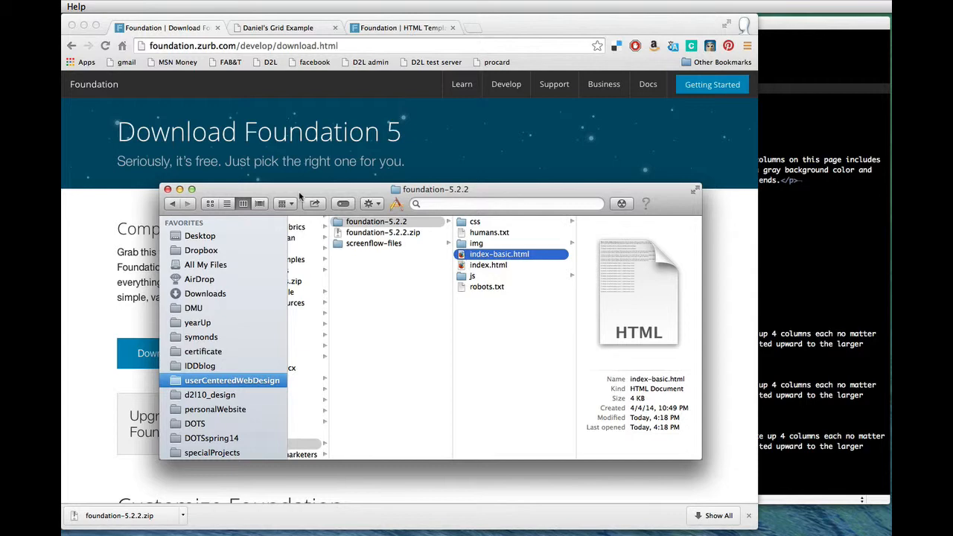
{"action": "mouse_move", "coordinate": [297, 195]}
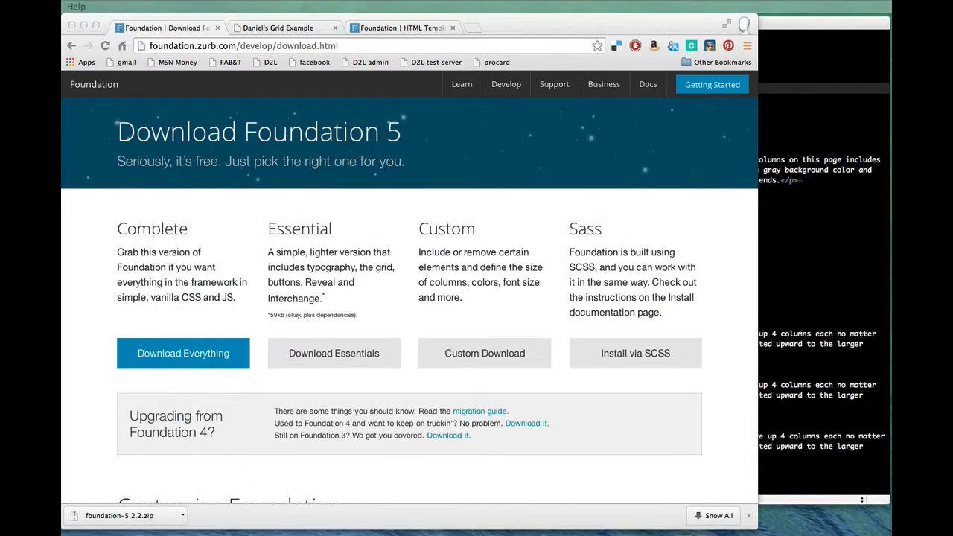
Step: Show Daniel's Grid Example page and highlight the whole twelve-column panel description
{"action": "left_click", "coordinate": [283, 27]}
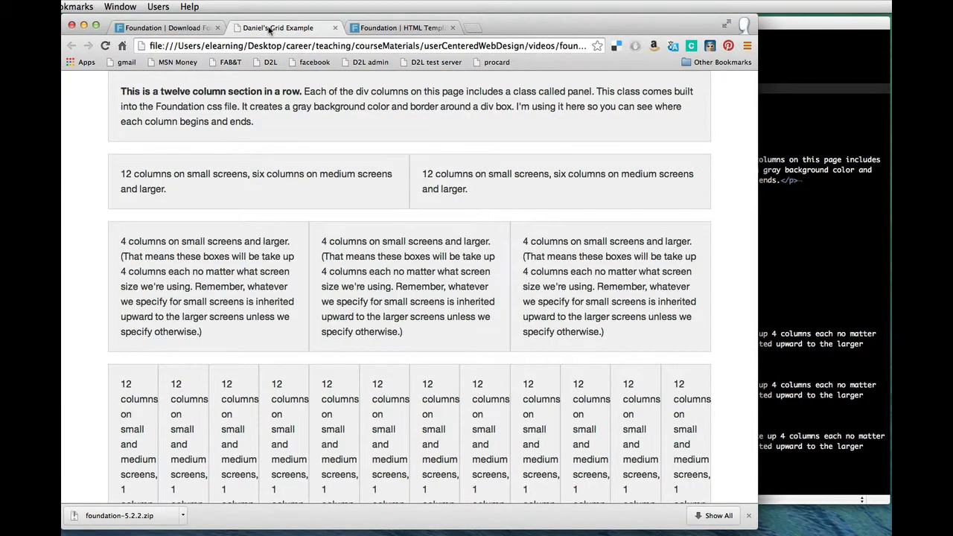
{"action": "mouse_move", "coordinate": [140, 106]}
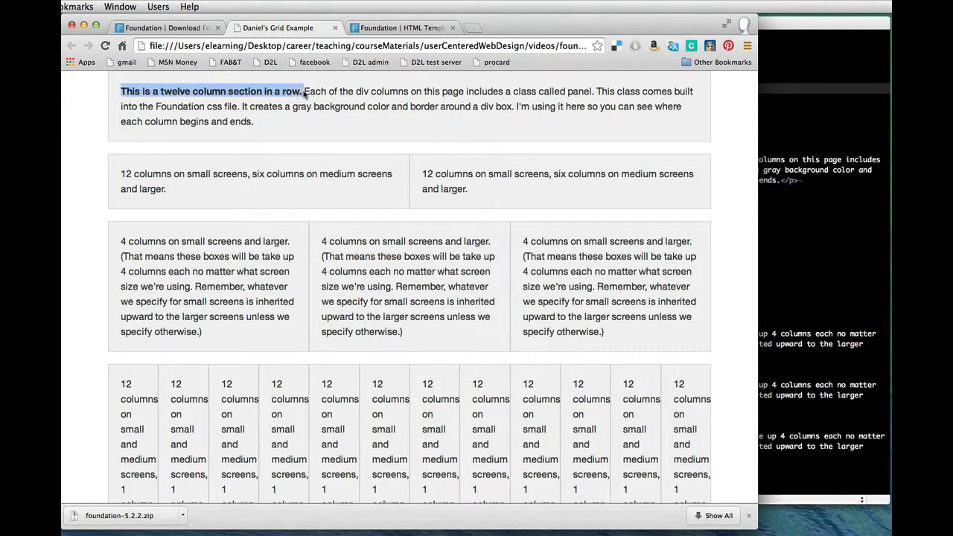
{"action": "left_click", "coordinate": [126, 91]}
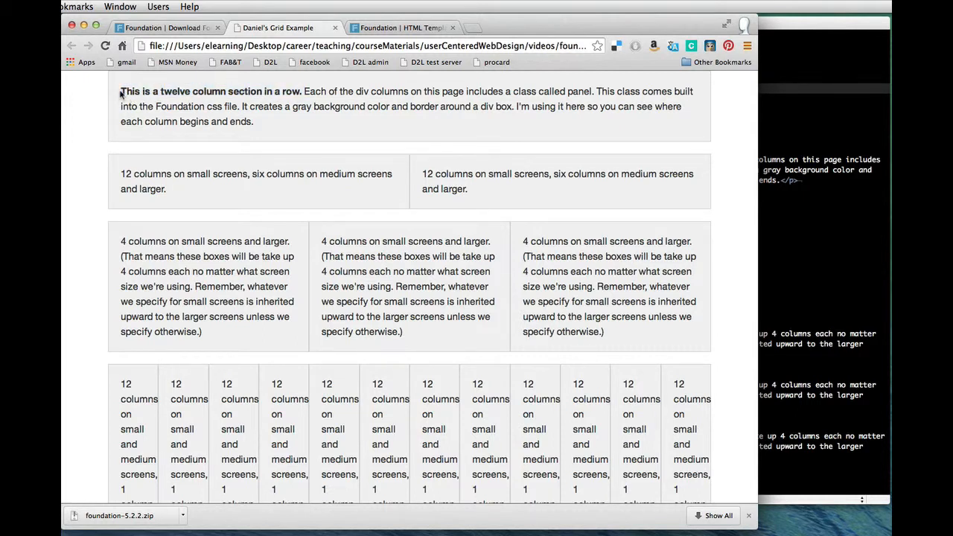
{"action": "left_click_drag", "start_coordinate": [121, 91], "coordinate": [253, 122]}
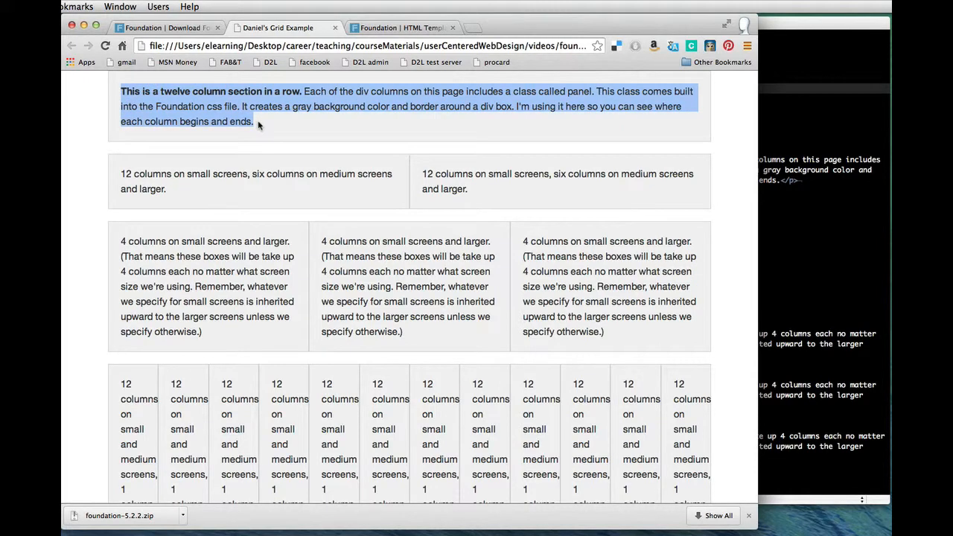
{"action": "mouse_move", "coordinate": [756, 527]}
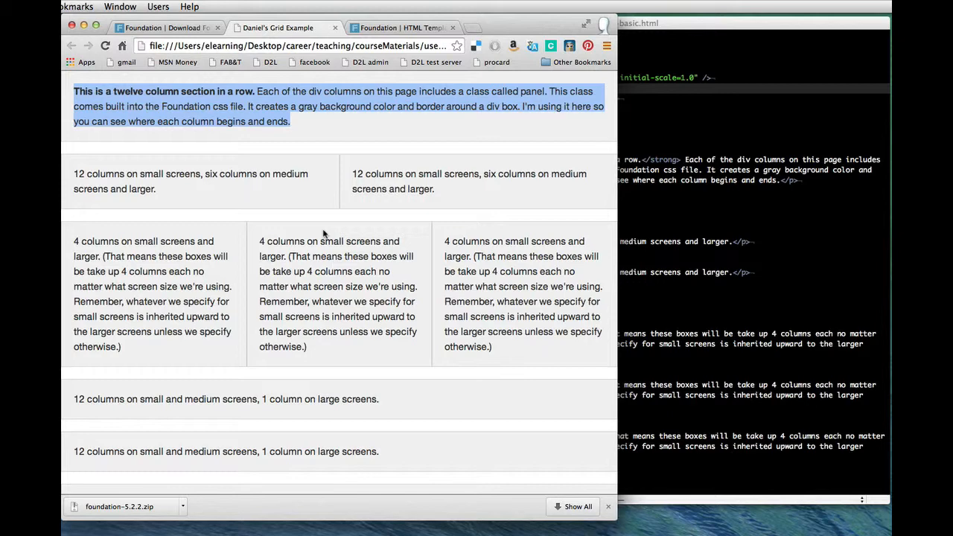
Step: Scroll down the grid page and select text across the lower panel rows
{"action": "scroll", "scroll_direction": "down", "scroll_amount": 3}
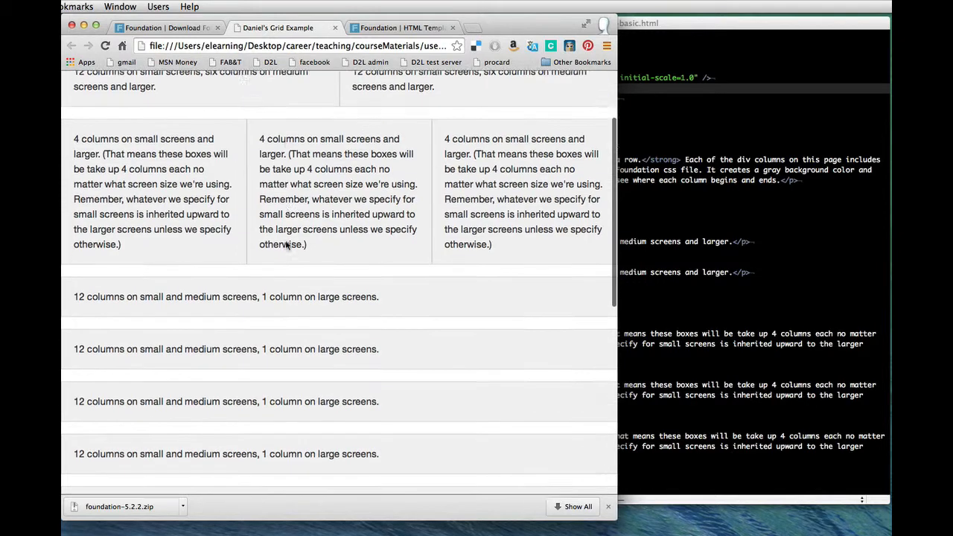
{"action": "scroll", "scroll_direction": "down", "scroll_amount": 3}
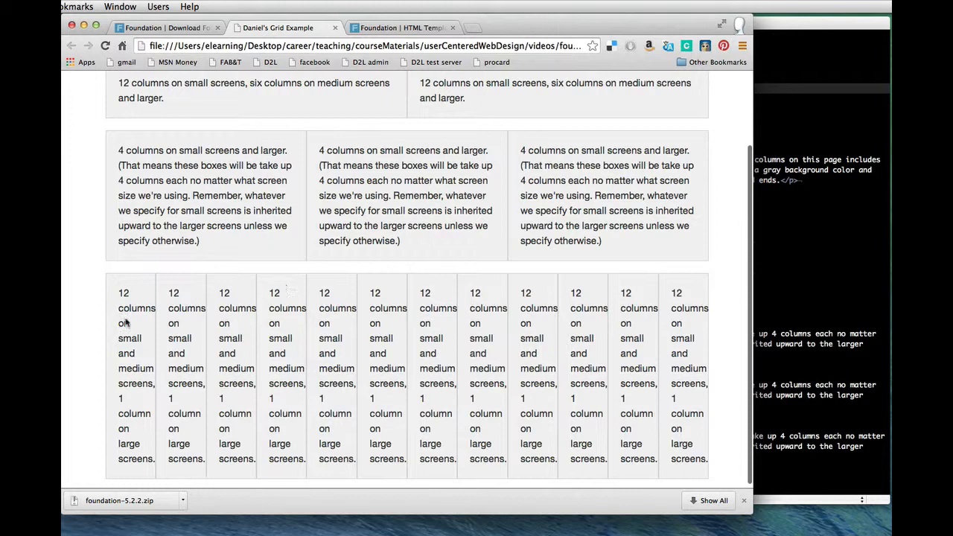
{"action": "mouse_move", "coordinate": [454, 414]}
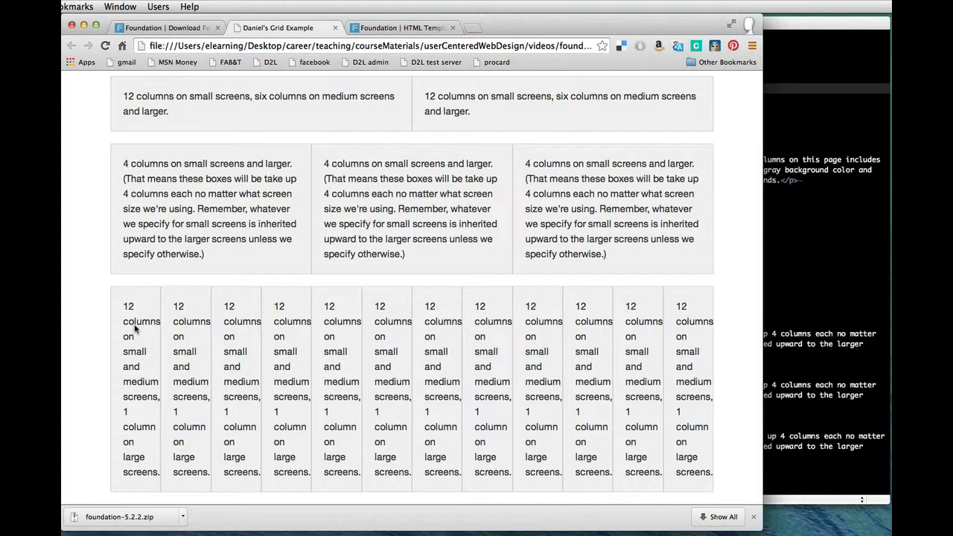
{"action": "mouse_move", "coordinate": [140, 334]}
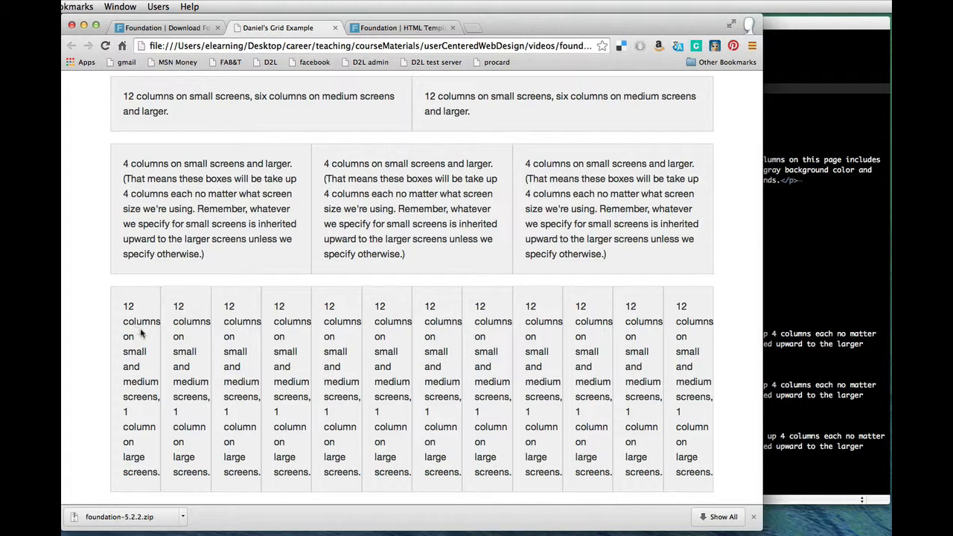
{"action": "mouse_move", "coordinate": [137, 330]}
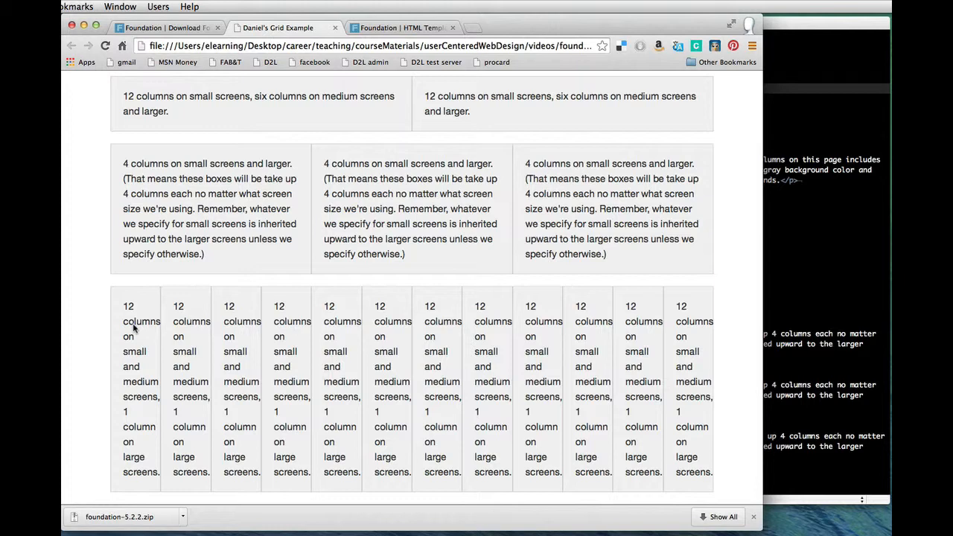
{"action": "mouse_move", "coordinate": [125, 311]}
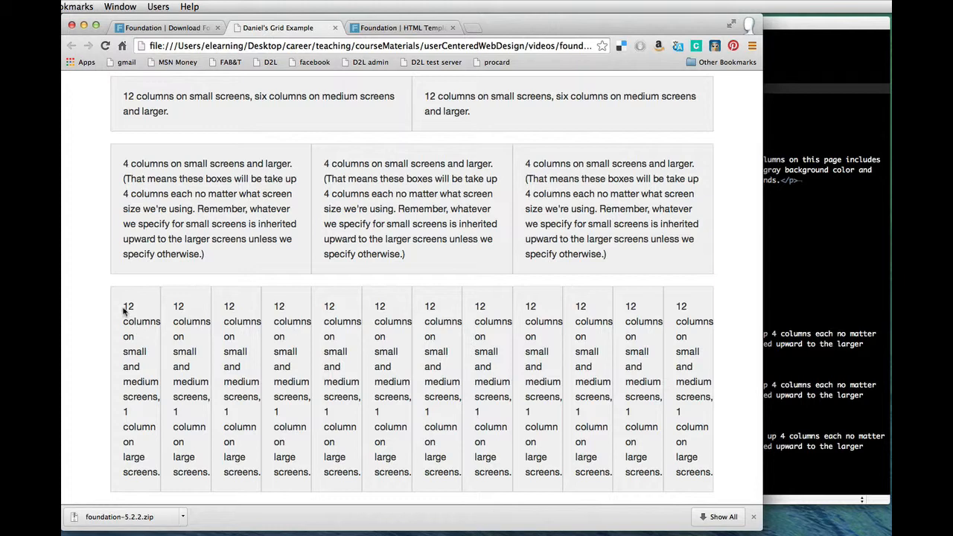
{"action": "left_click_drag", "start_coordinate": [125, 305], "coordinate": [152, 472]}
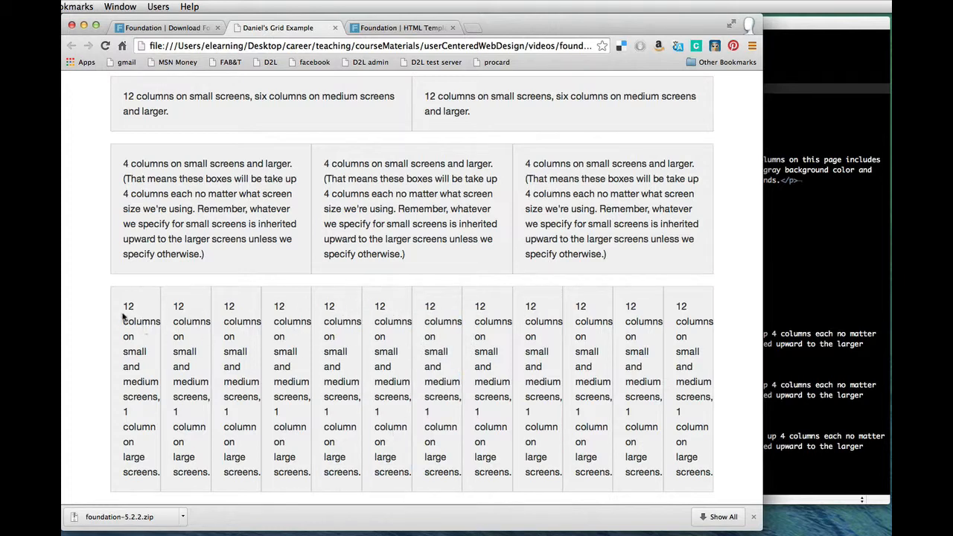
{"action": "mouse_move", "coordinate": [682, 308]}
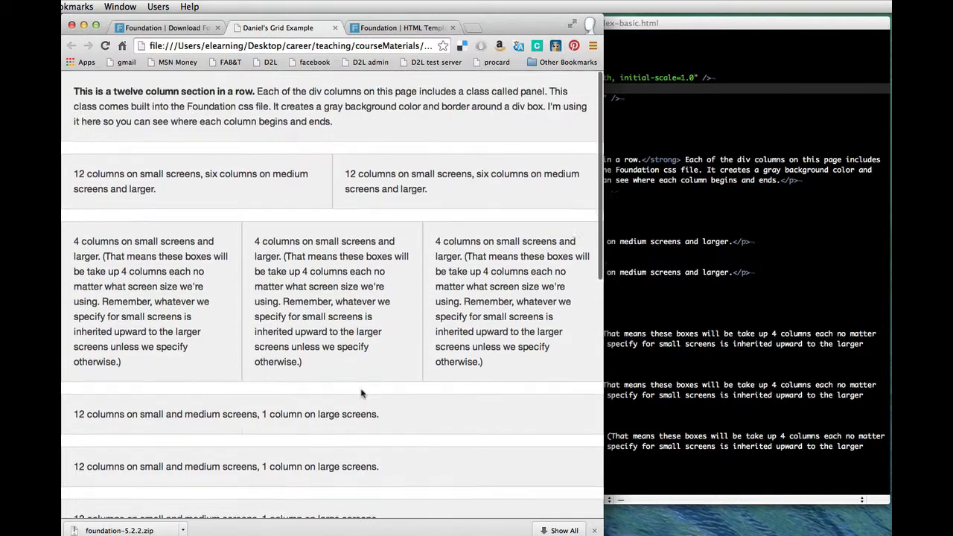
{"action": "mouse_move", "coordinate": [218, 290]}
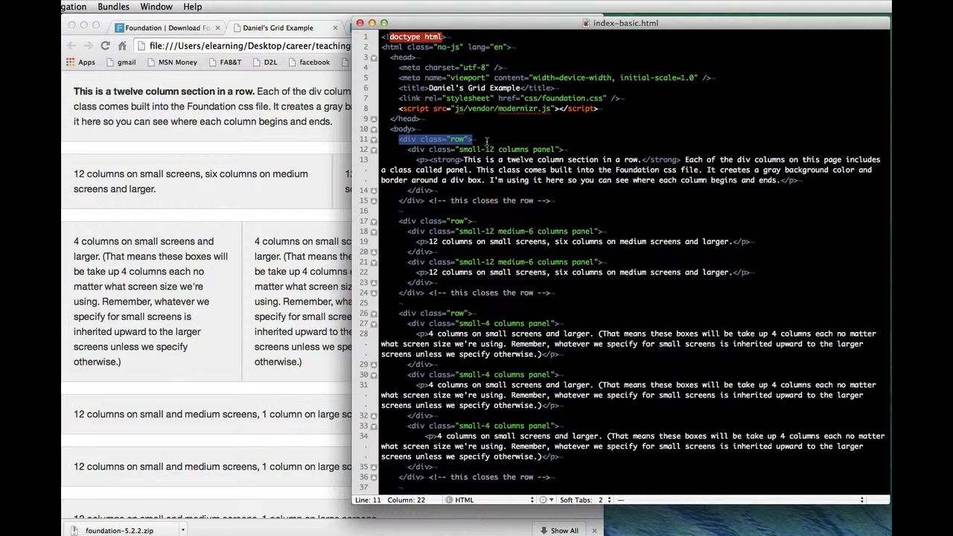
{"action": "left_click", "coordinate": [461, 149]}
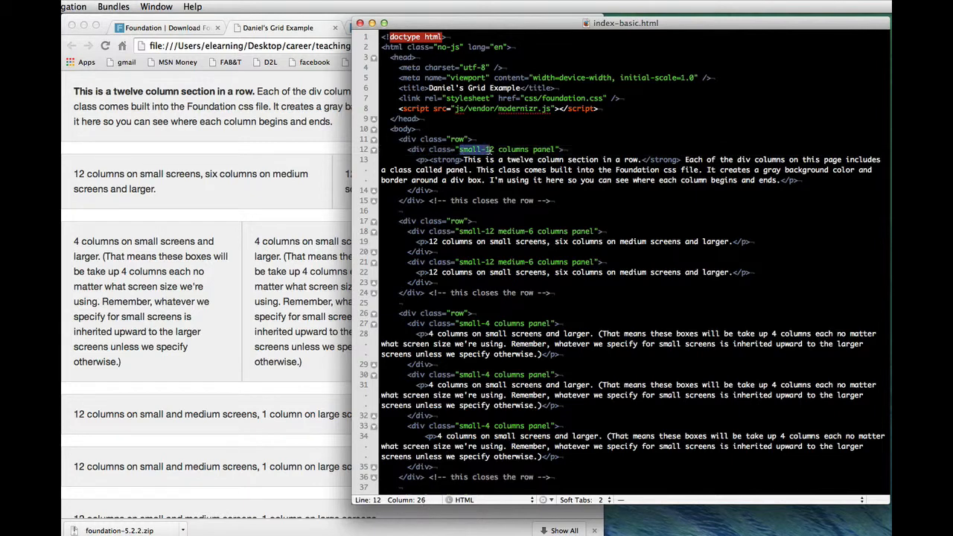
{"action": "double_click", "coordinate": [512, 149]}
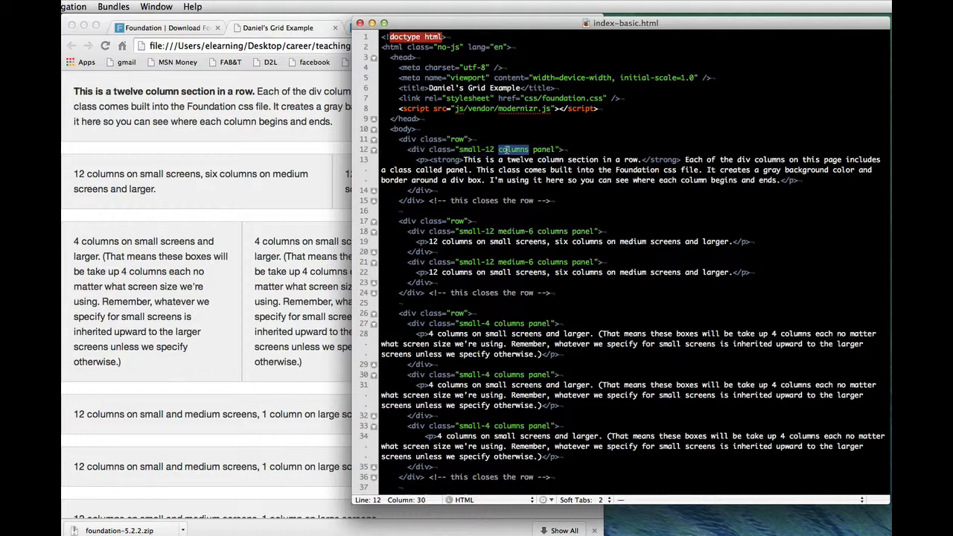
{"action": "double_click", "coordinate": [542, 149]}
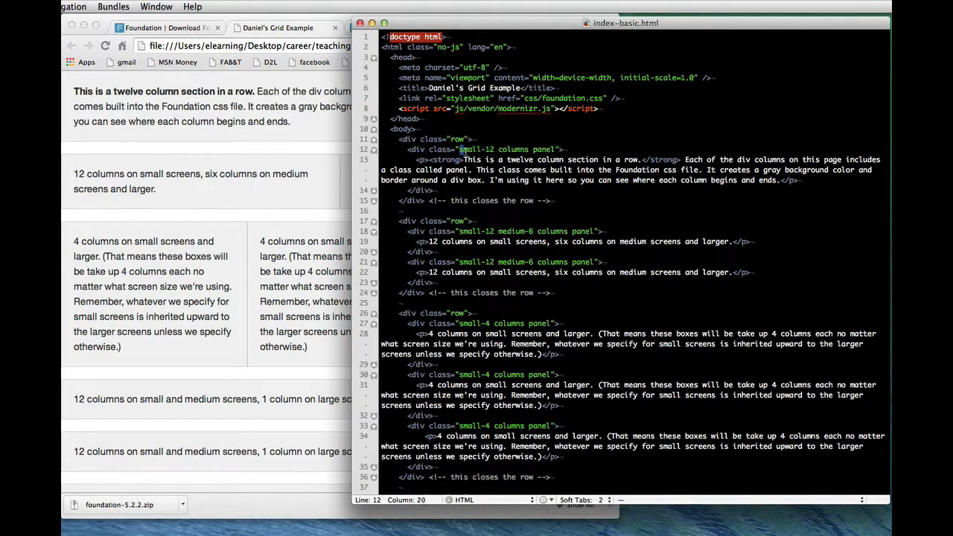
{"action": "double_click", "coordinate": [475, 149]}
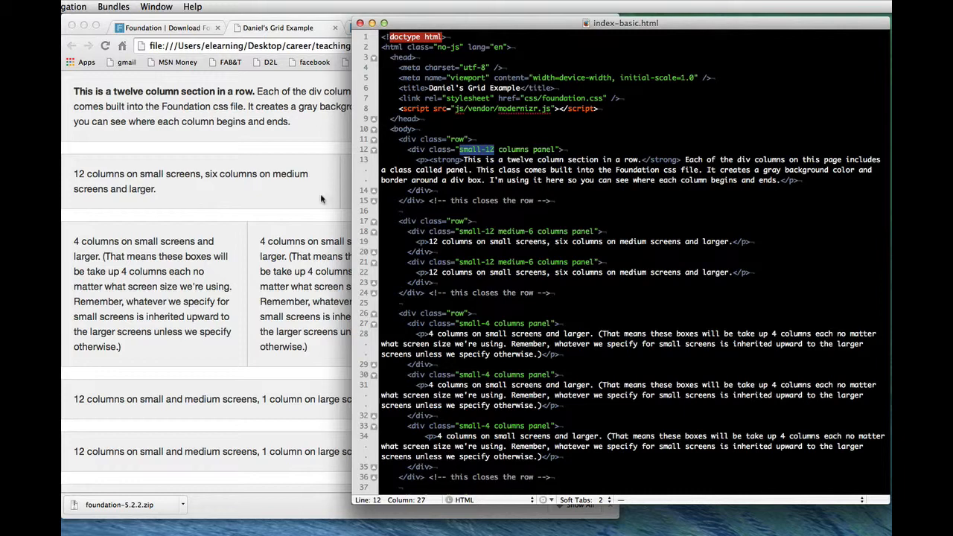
{"action": "mouse_move", "coordinate": [474, 158]}
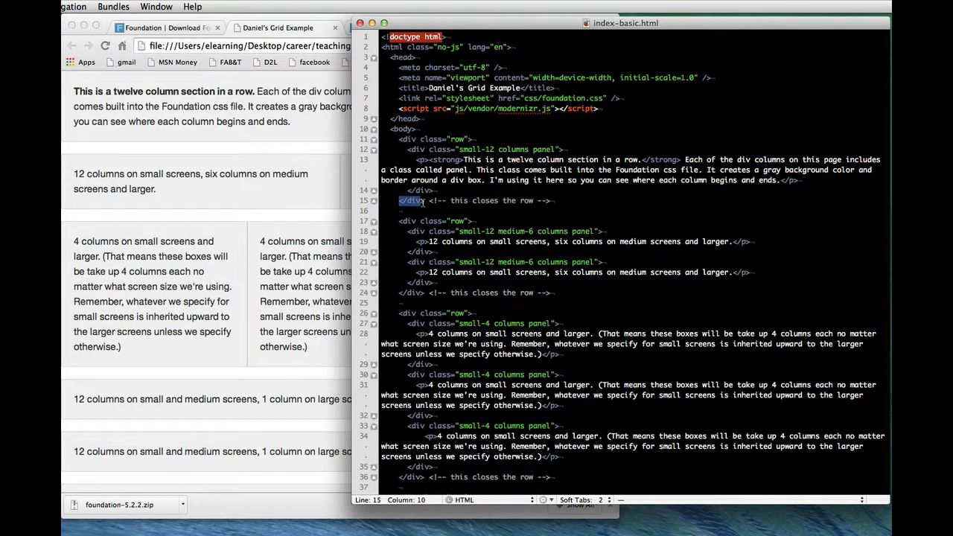
Step: Highlight the first row block, the second row's small-12 medium-6 classes and the first column's paragraph
{"action": "left_click_drag", "start_coordinate": [414, 200], "coordinate": [554, 200]}
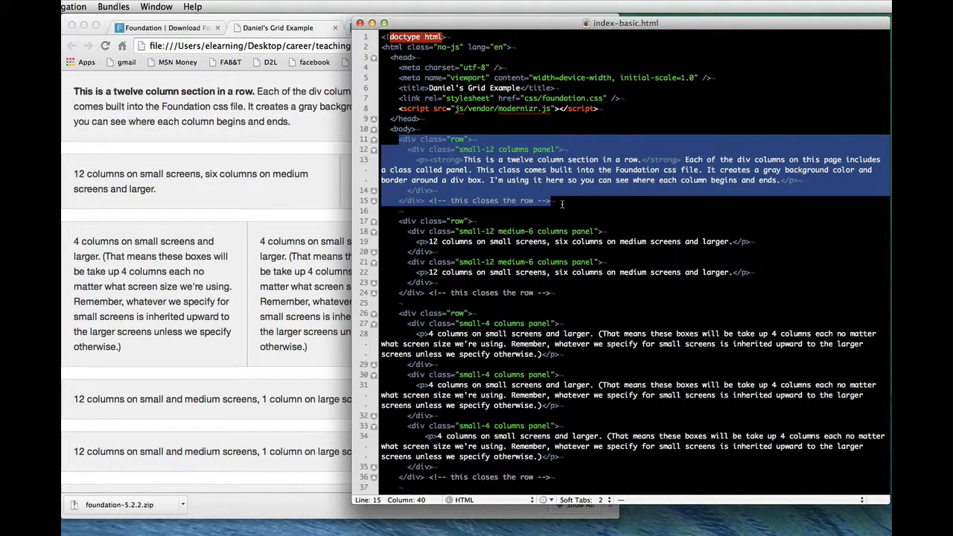
{"action": "mouse_move", "coordinate": [399, 221]}
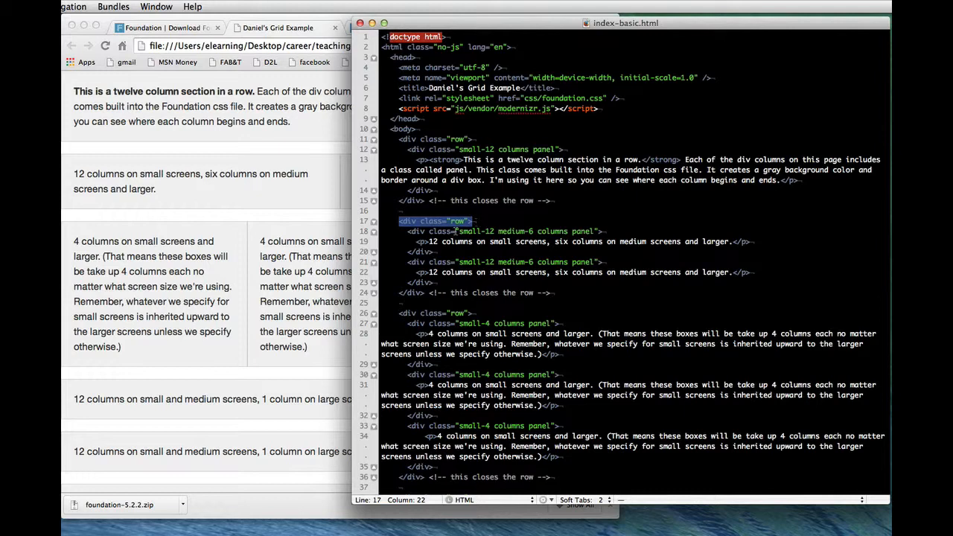
{"action": "mouse_move", "coordinate": [405, 233]}
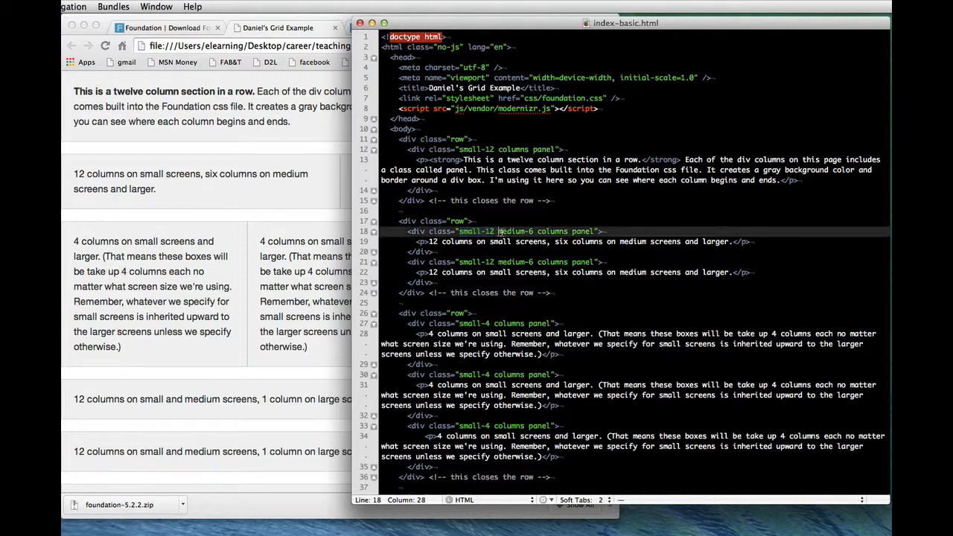
{"action": "double_click", "coordinate": [516, 231]}
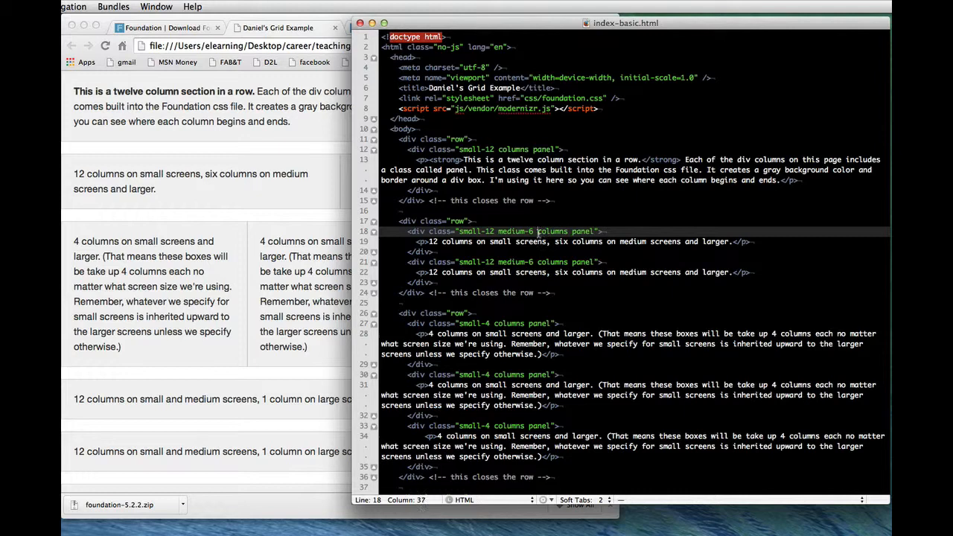
{"action": "double_click", "coordinate": [514, 231]}
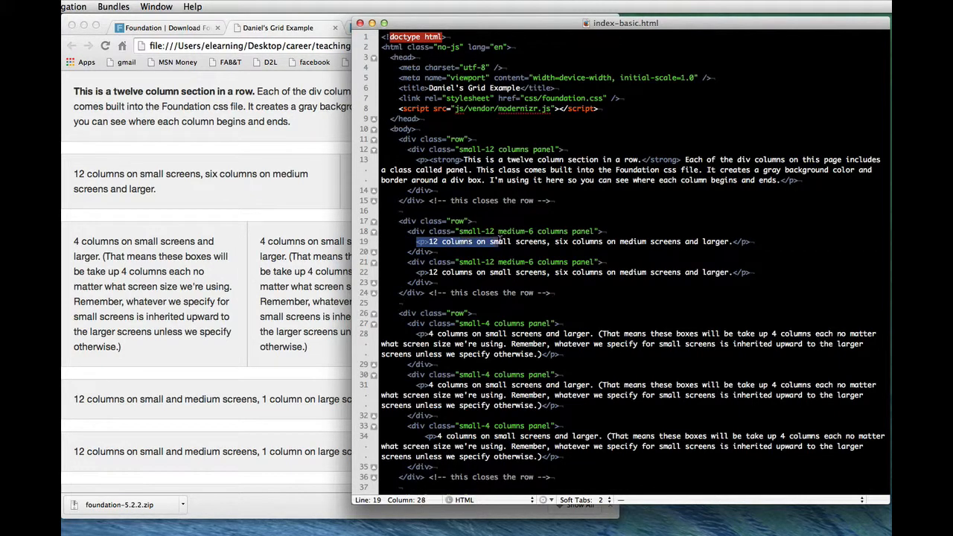
{"action": "left_click", "coordinate": [499, 241]}
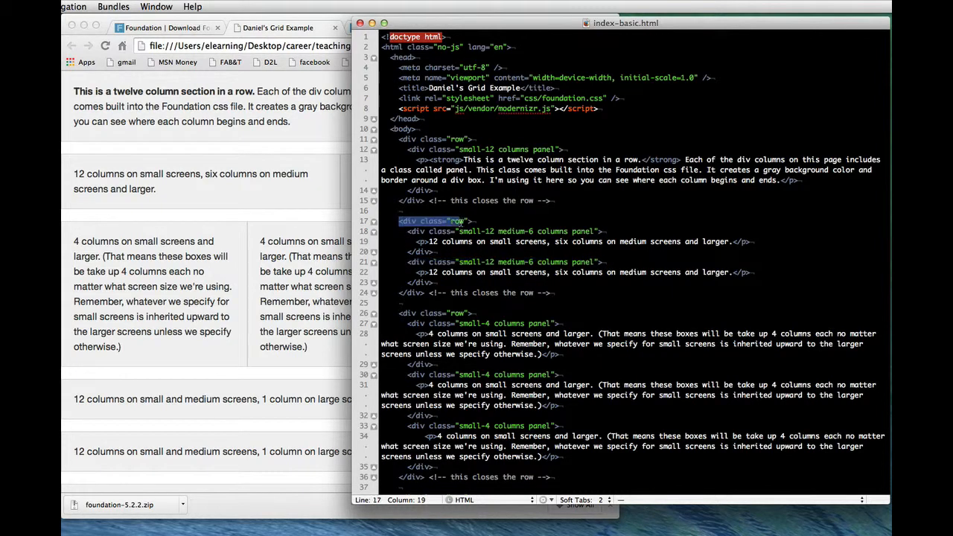
Step: Highlight the second row's row class, the second column's small-12 class, then the second panel's text in the page
{"action": "left_click", "coordinate": [490, 262]}
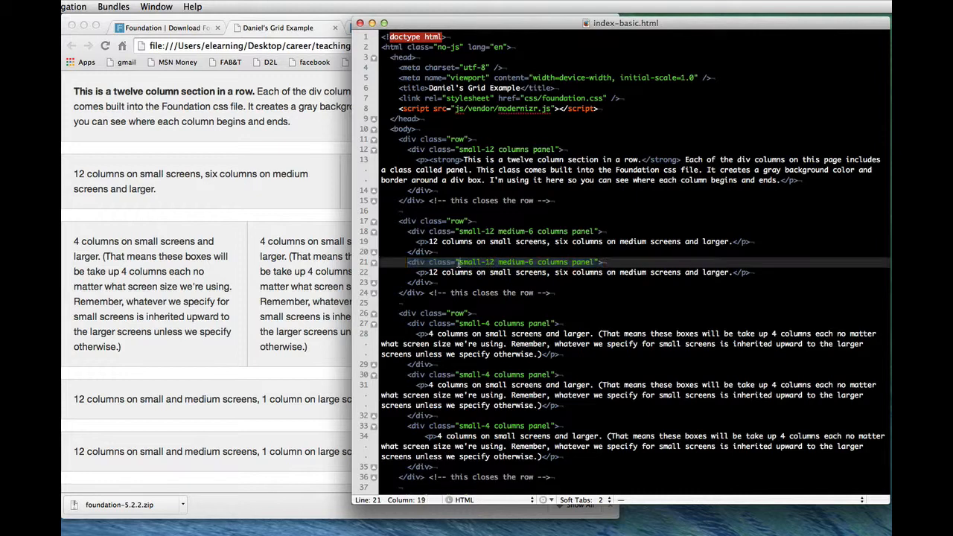
{"action": "double_click", "coordinate": [477, 262]}
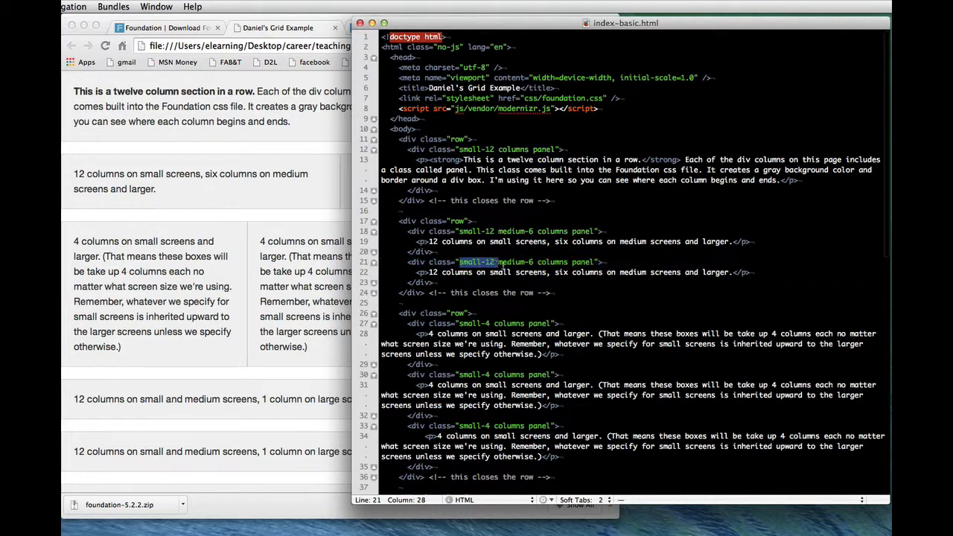
{"action": "double_click", "coordinate": [515, 262]}
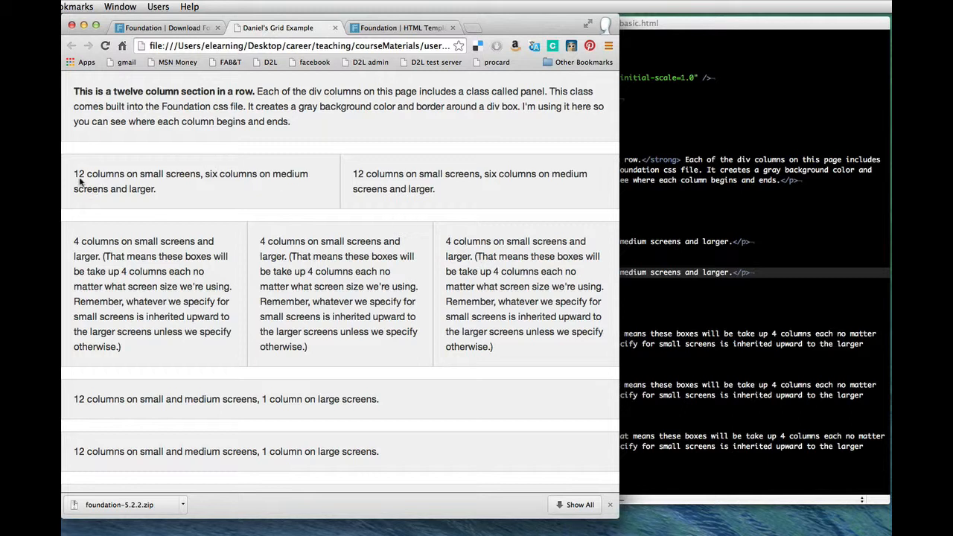
{"action": "double_click", "coordinate": [375, 173]}
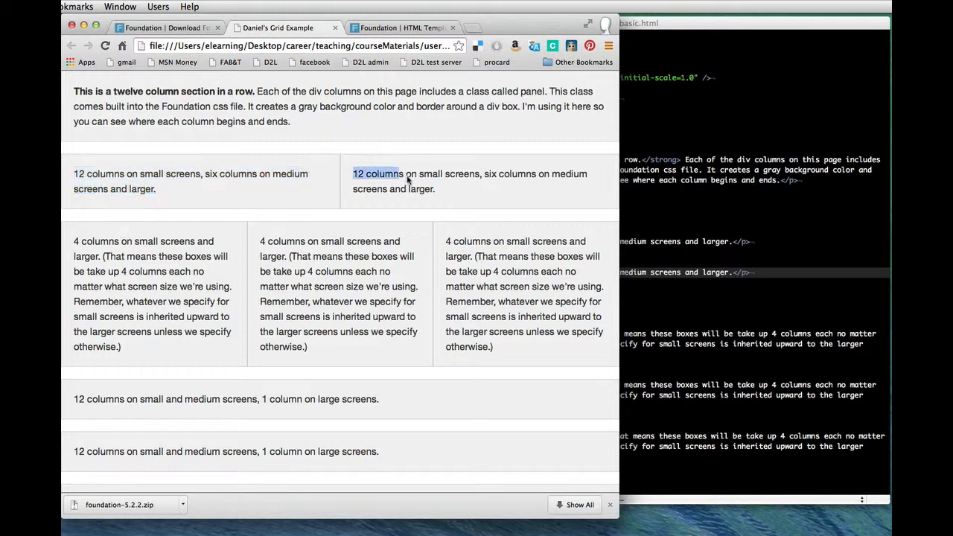
Step: Select the second six-column panel's text, then narrow the window so the panels stack
{"action": "left_click_drag", "start_coordinate": [353, 173], "coordinate": [435, 187]}
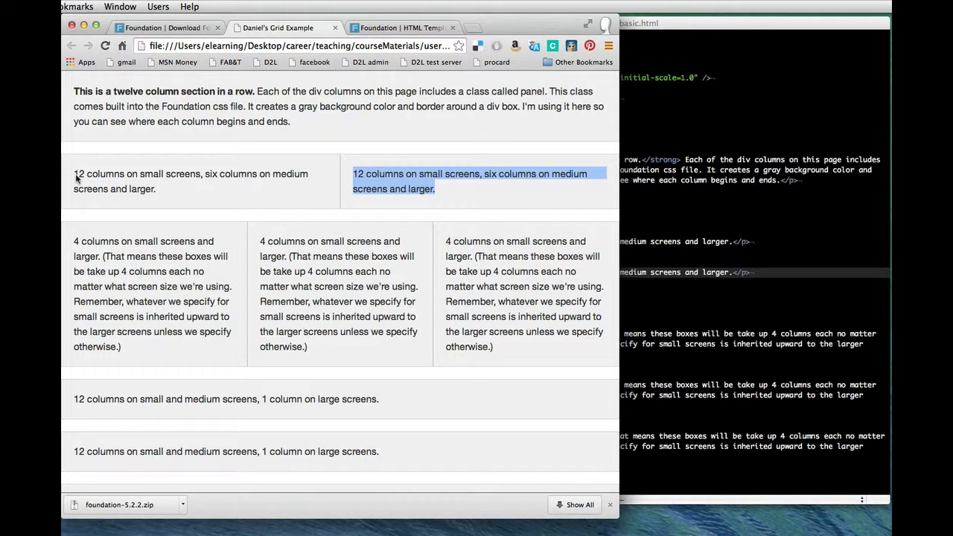
{"action": "mouse_move", "coordinate": [434, 458]}
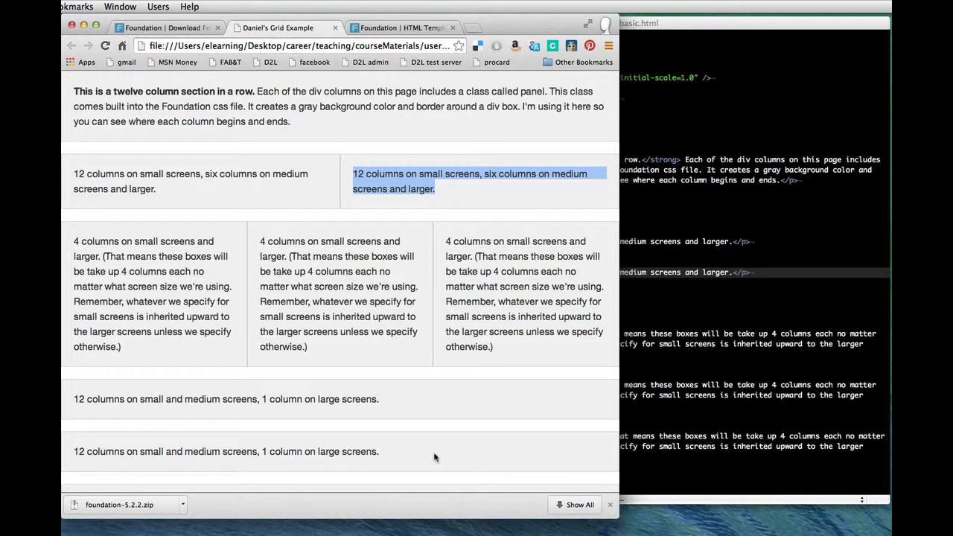
{"action": "mouse_move", "coordinate": [610, 513]}
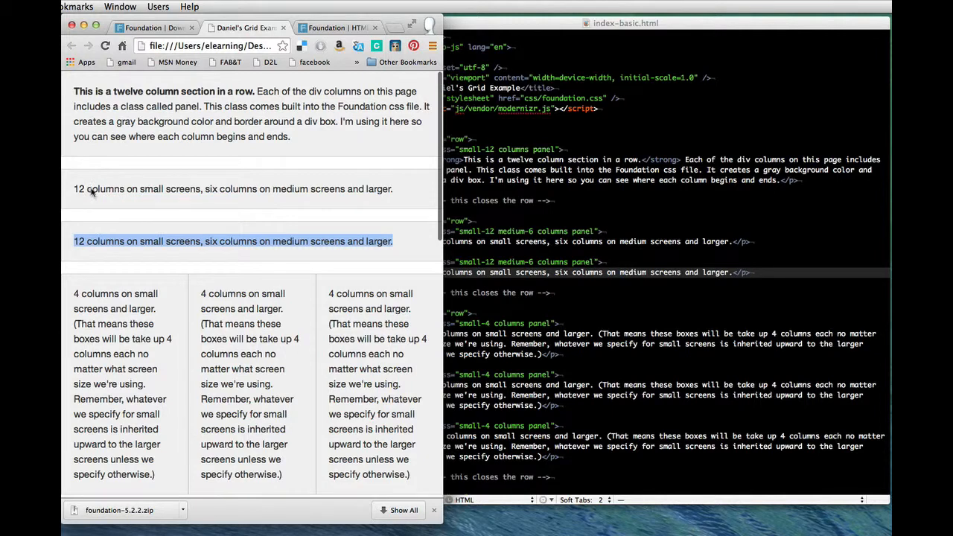
{"action": "left_click", "coordinate": [82, 194]}
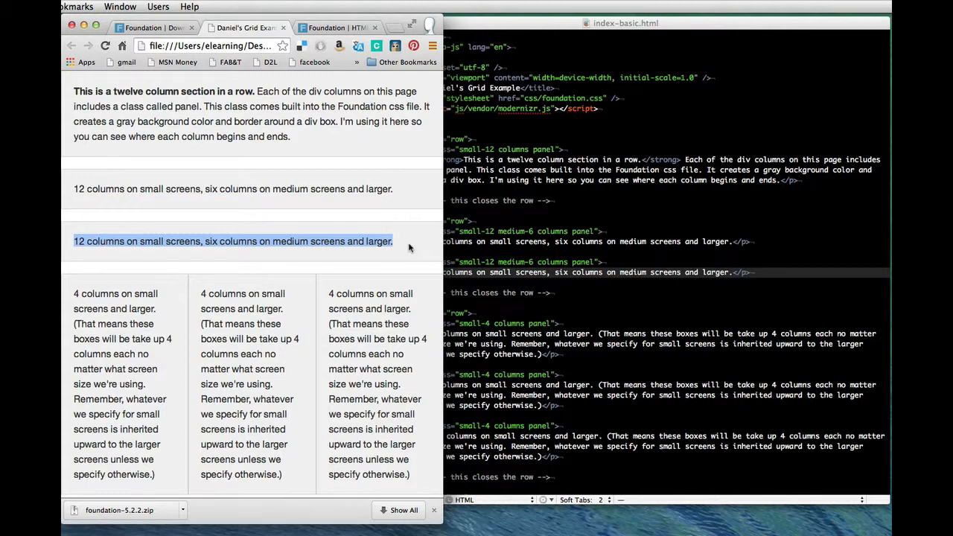
{"action": "mouse_move", "coordinate": [369, 283]}
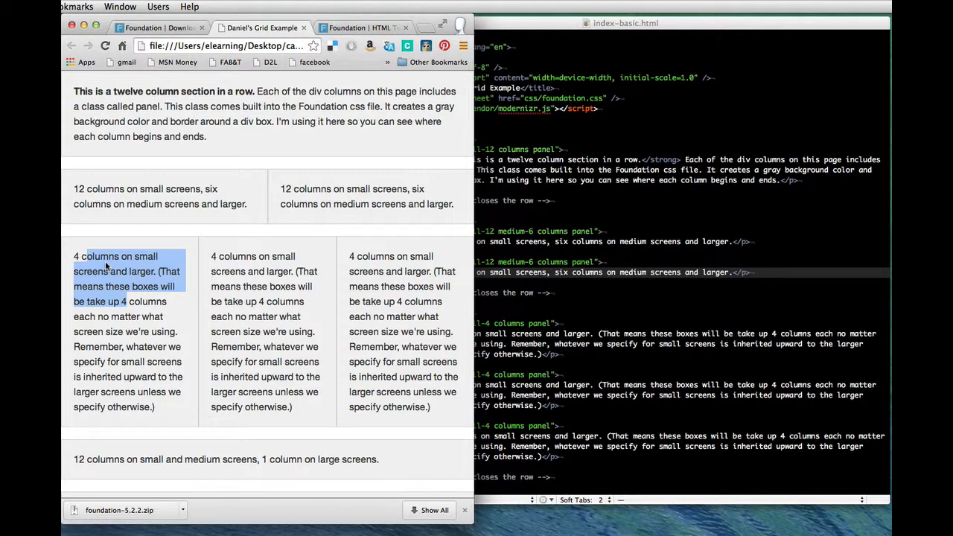
Step: Highlight the first four-column panel's text and its number 4 after widening the page
{"action": "left_click", "coordinate": [95, 256]}
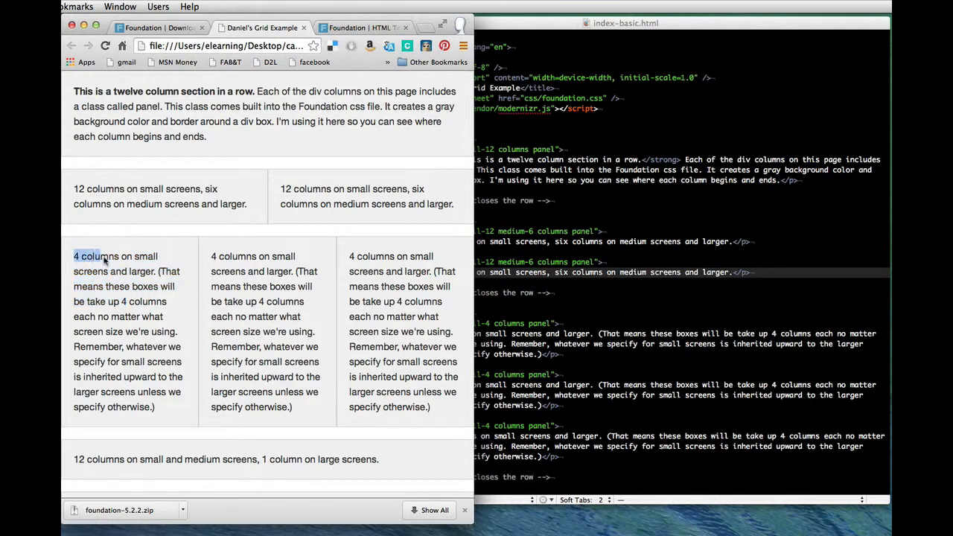
{"action": "double_click", "coordinate": [229, 257]}
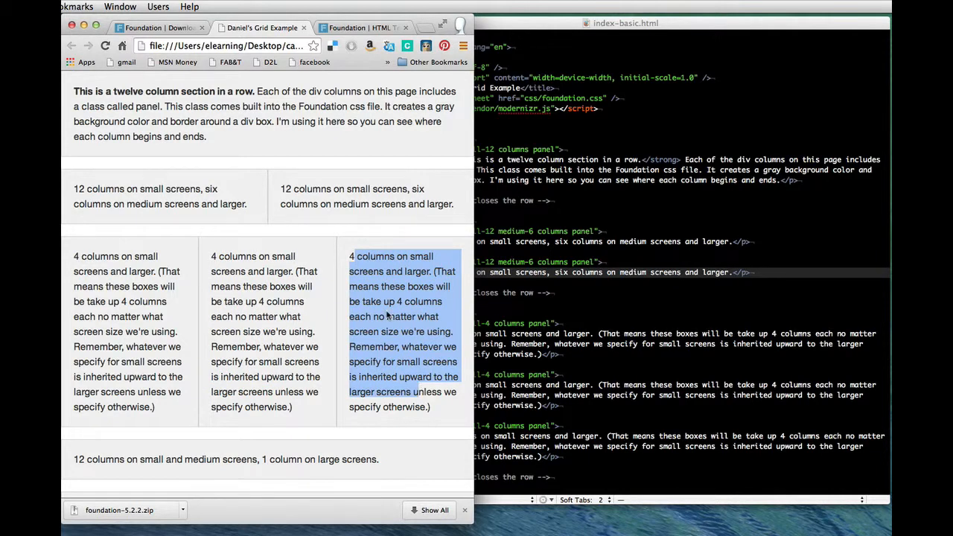
{"action": "mouse_move", "coordinate": [88, 261]}
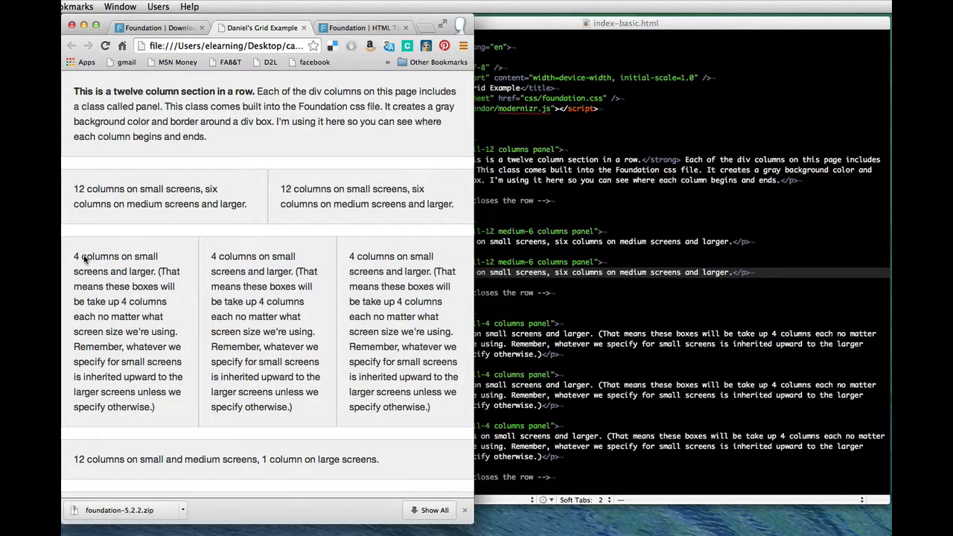
{"action": "mouse_move", "coordinate": [196, 377]}
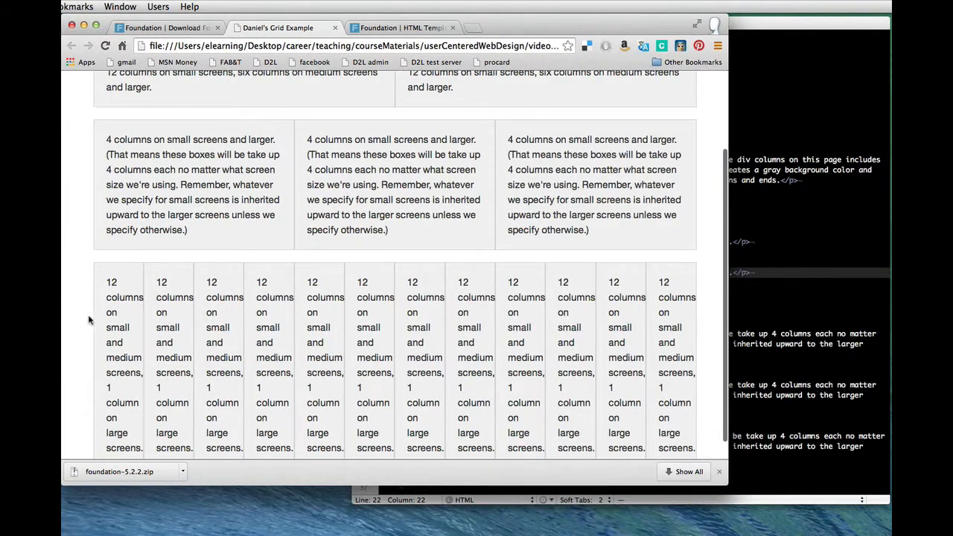
{"action": "mouse_move", "coordinate": [388, 344]}
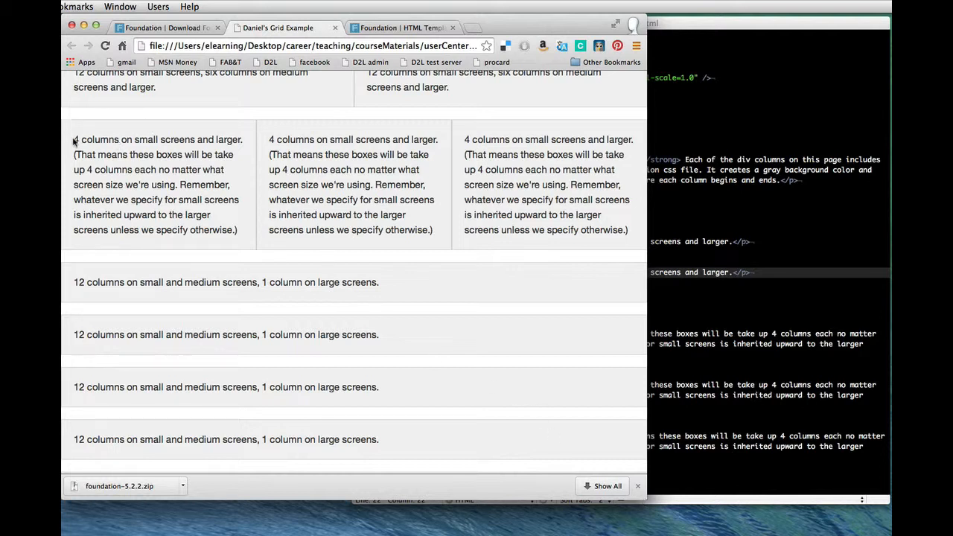
Step: Highlight '4 columns on small screens' and the full text of the first 4-column box
{"action": "left_click_drag", "start_coordinate": [75, 140], "coordinate": [182, 140]}
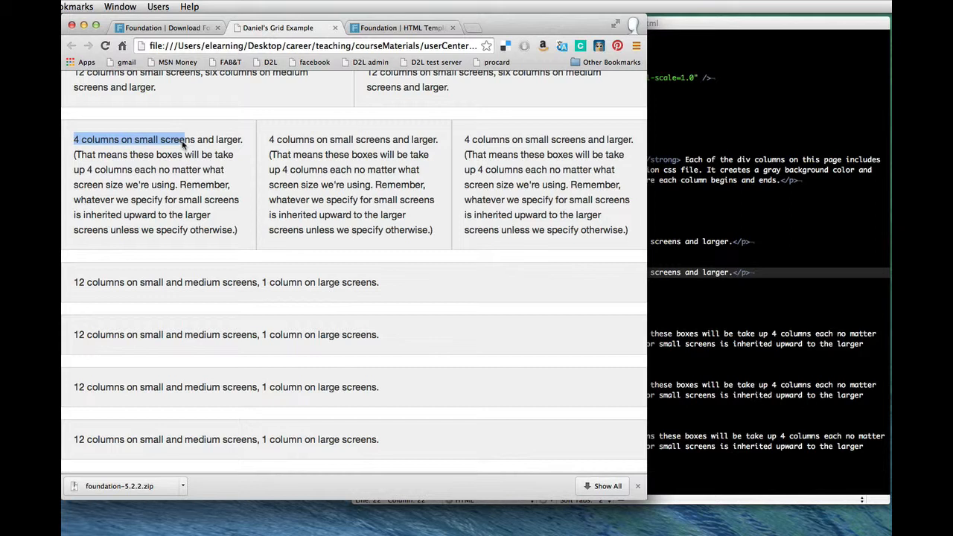
{"action": "mouse_move", "coordinate": [177, 146]}
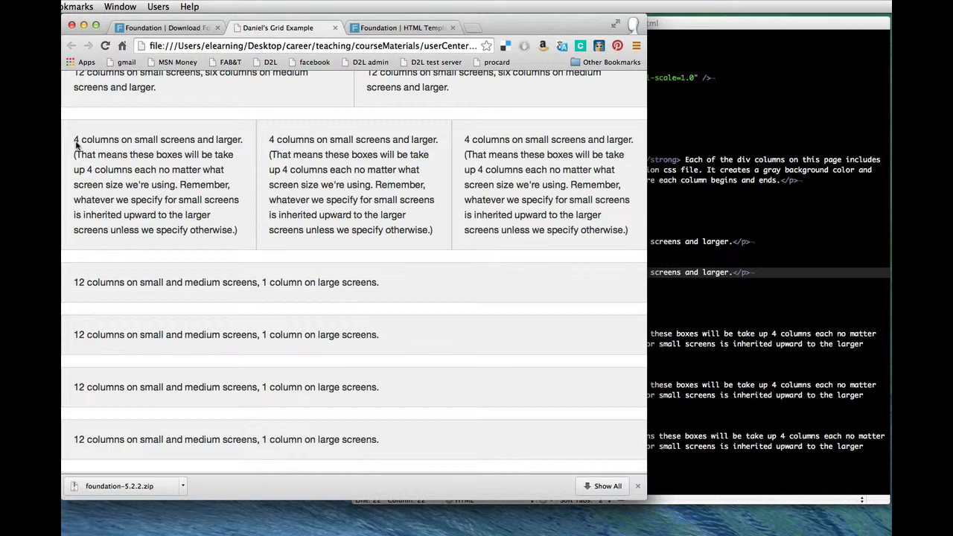
{"action": "left_click_drag", "start_coordinate": [74, 140], "coordinate": [237, 229]}
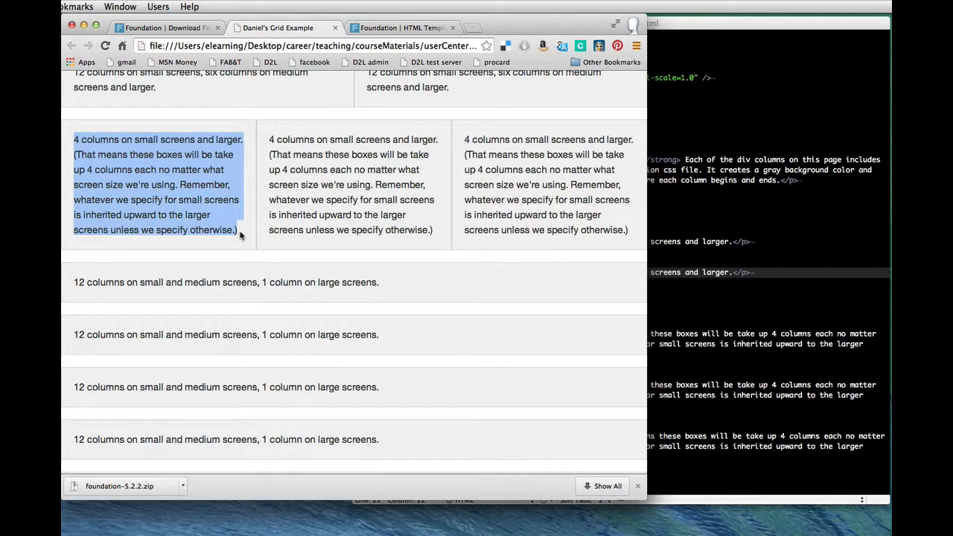
{"action": "mouse_move", "coordinate": [209, 215]}
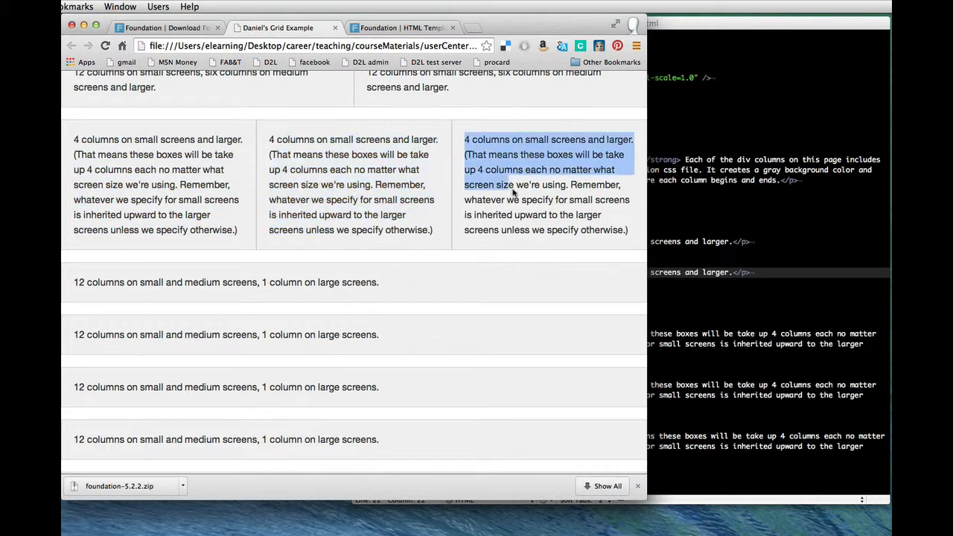
{"action": "left_click", "coordinate": [82, 140]}
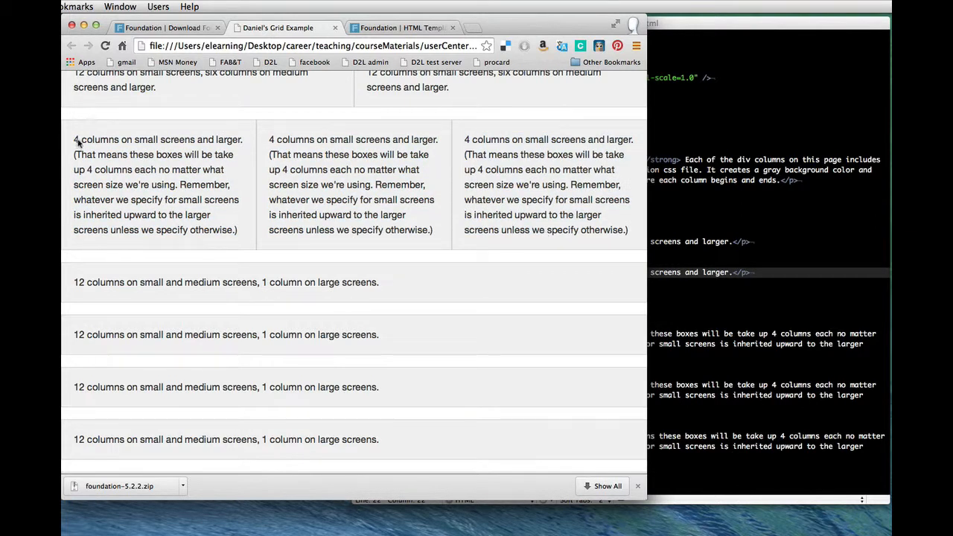
{"action": "left_click_drag", "start_coordinate": [75, 140], "coordinate": [237, 229]}
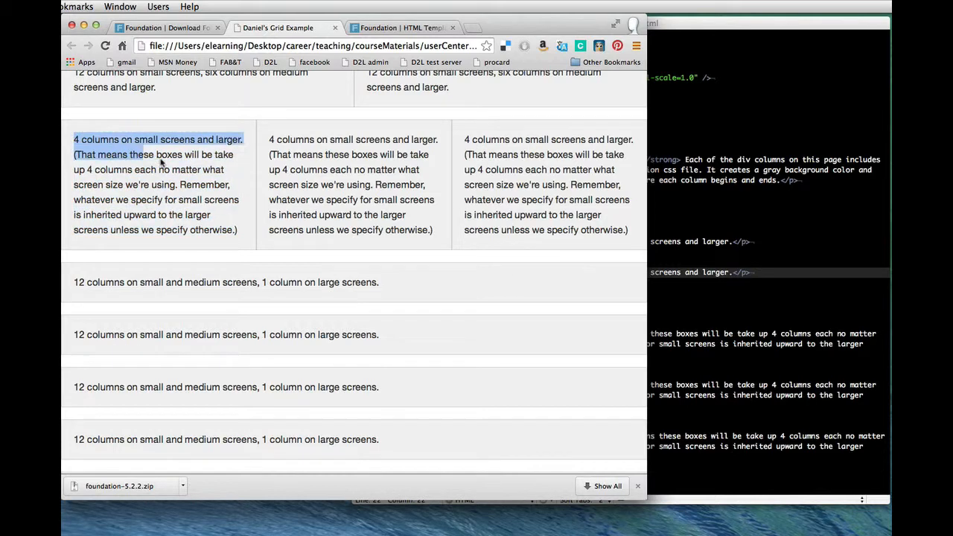
{"action": "left_click_drag", "start_coordinate": [158, 154], "coordinate": [238, 230]}
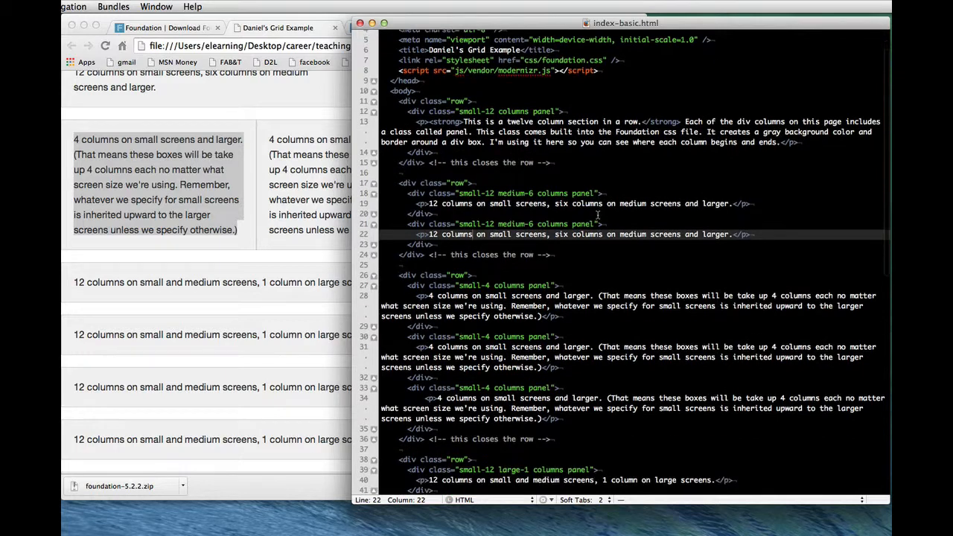
Step: Scroll index-basic.html down to the small-4 columns panel divs and select a word there
{"action": "scroll", "scroll_direction": "down", "scroll_amount": 3}
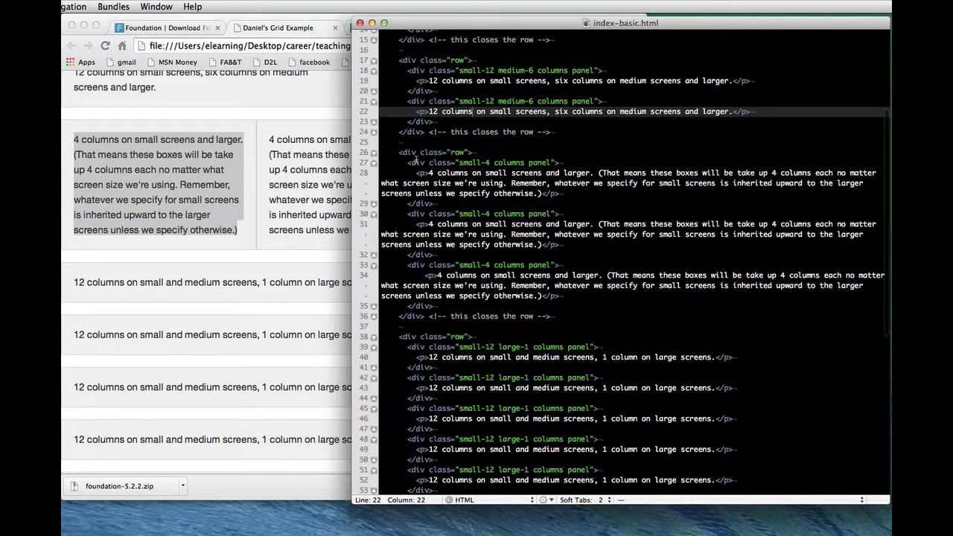
{"action": "double_click", "coordinate": [425, 163]}
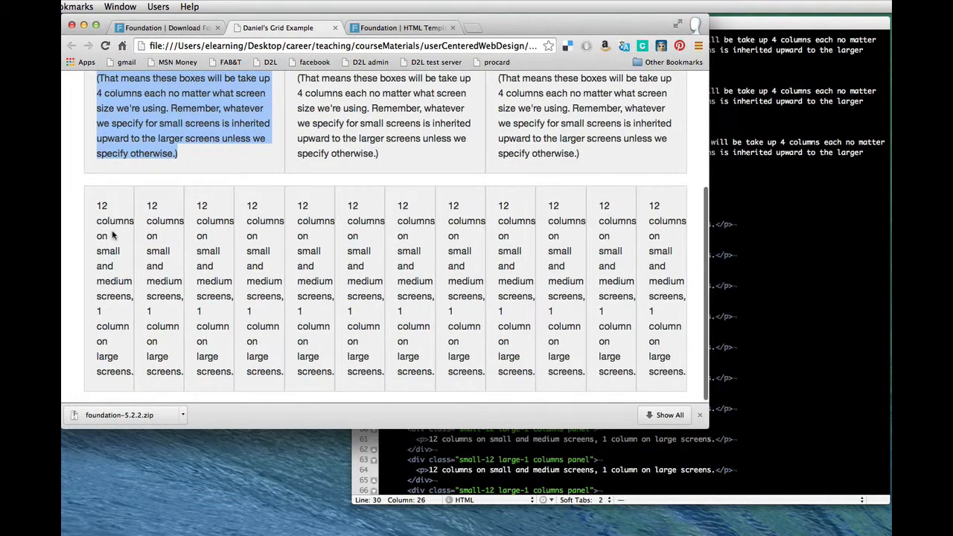
{"action": "mouse_move", "coordinate": [104, 226]}
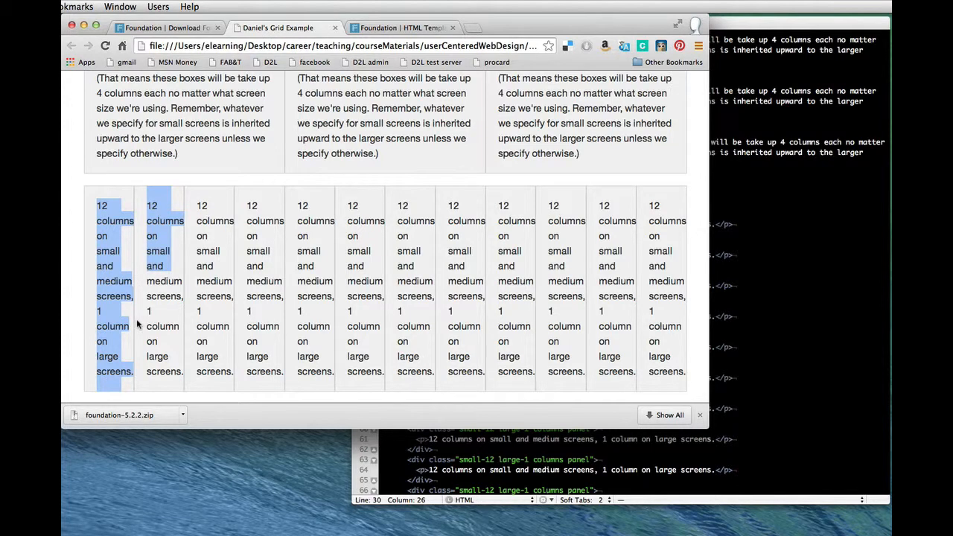
{"action": "mouse_move", "coordinate": [161, 261]}
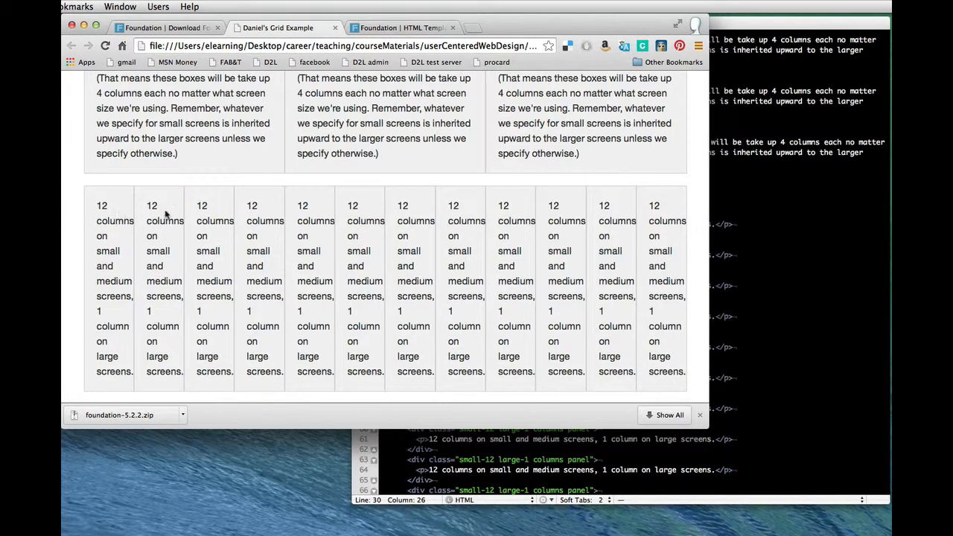
{"action": "mouse_move", "coordinate": [350, 215]}
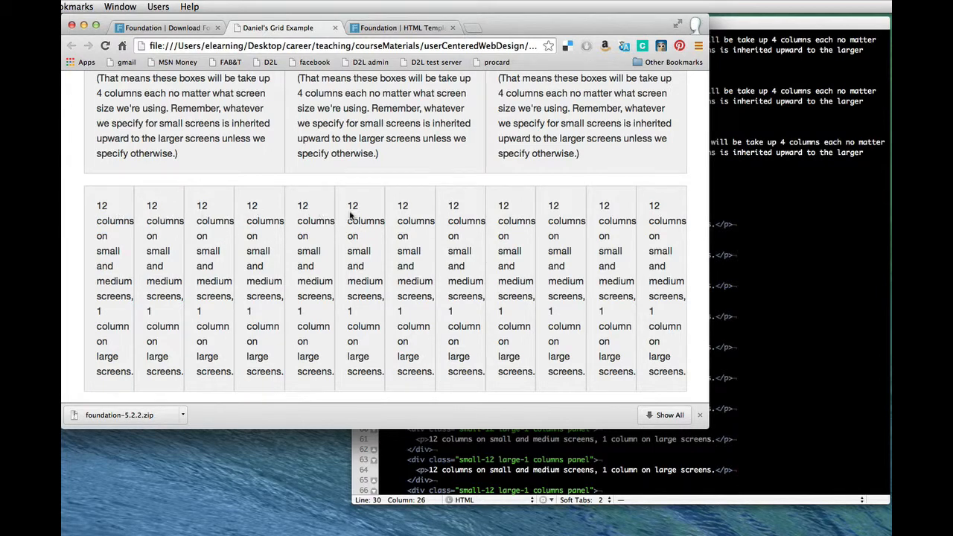
{"action": "mouse_move", "coordinate": [616, 217]}
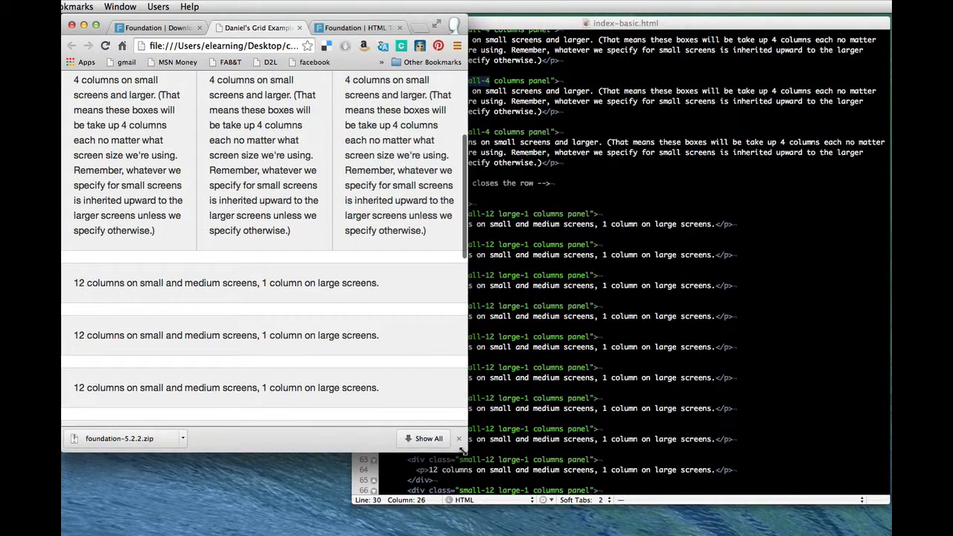
Step: Scroll to the last row and highlight the first full-width 12-column line in the narrowed page
{"action": "scroll", "scroll_direction": "down", "scroll_amount": 3}
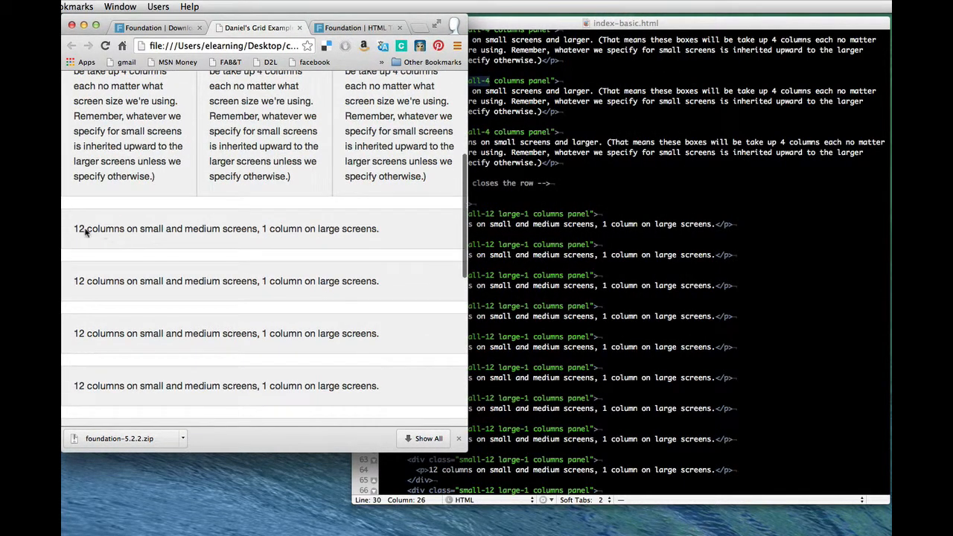
{"action": "triple_click", "coordinate": [227, 229]}
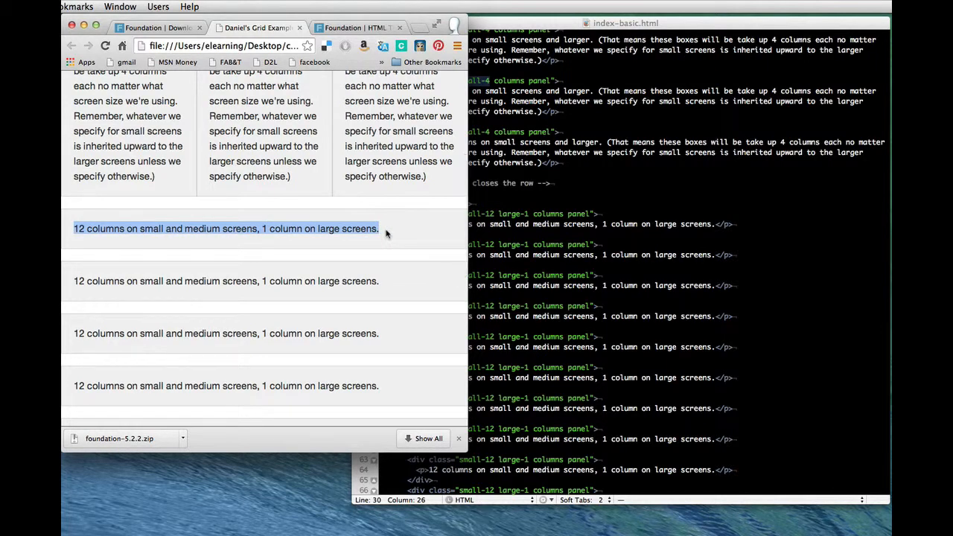
{"action": "mouse_move", "coordinate": [164, 242]}
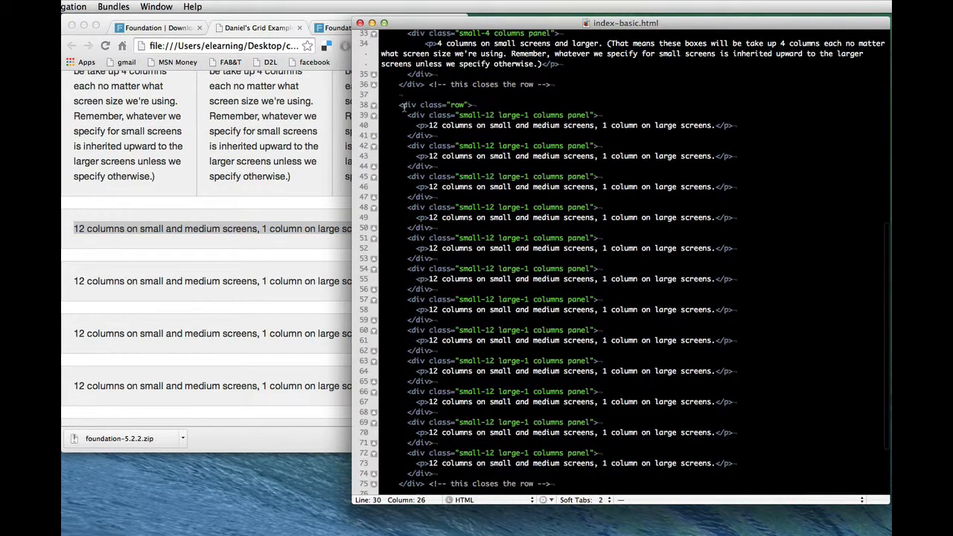
Step: Highlight the row class, the first panel's paragraph text and the large-1 class
{"action": "double_click", "coordinate": [435, 104]}
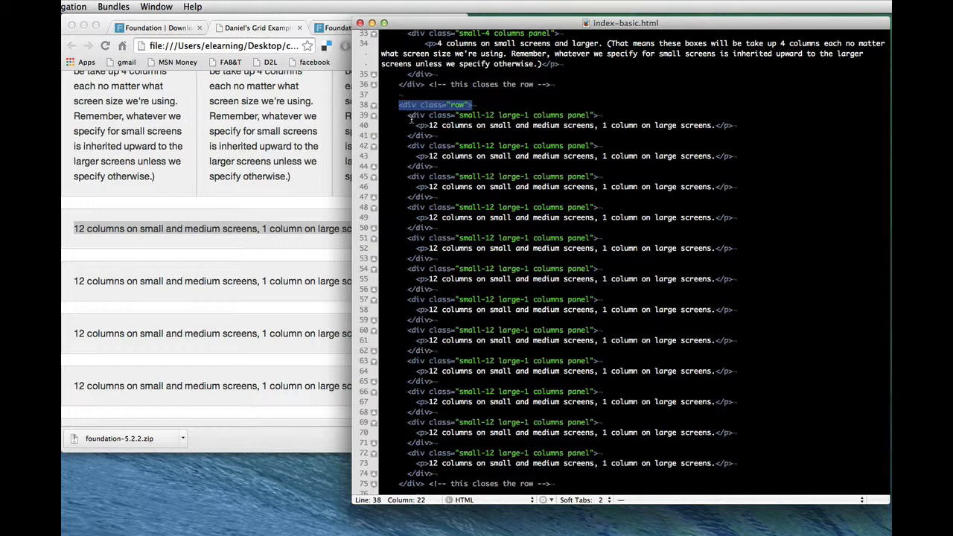
{"action": "left_click_drag", "start_coordinate": [399, 115], "coordinate": [435, 134]}
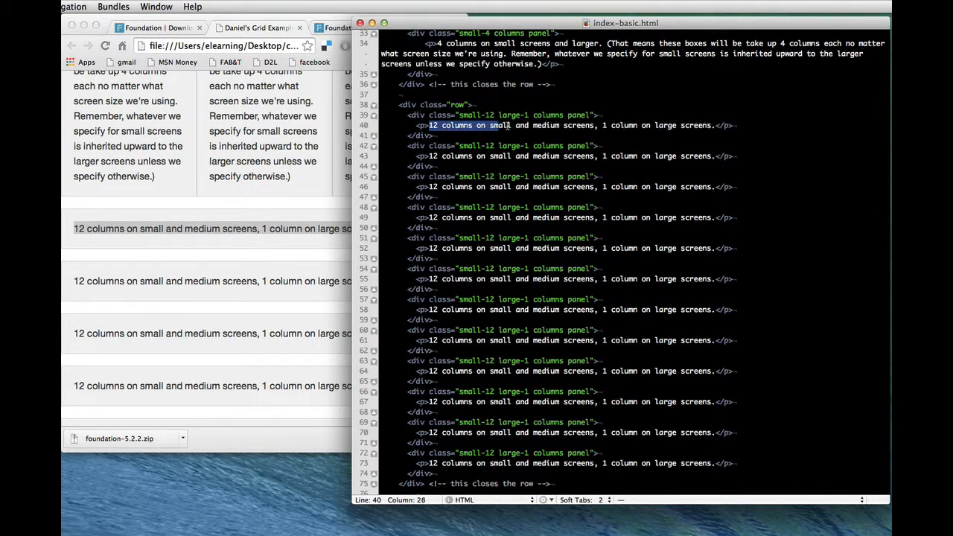
{"action": "left_click_drag", "start_coordinate": [506, 125], "coordinate": [608, 125]}
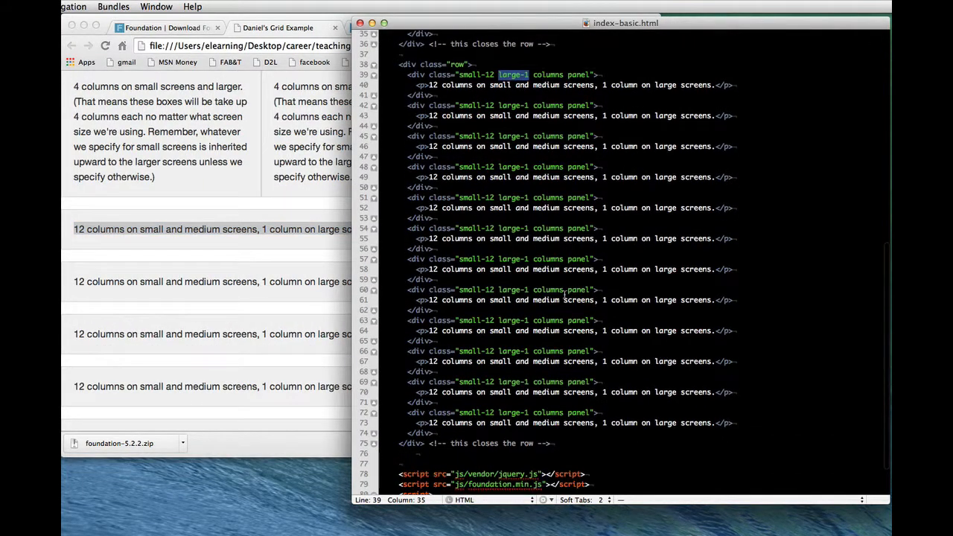
Step: Move down to the closing div of the small-12 large-1 row
{"action": "scroll", "scroll_direction": "down", "scroll_amount": 3}
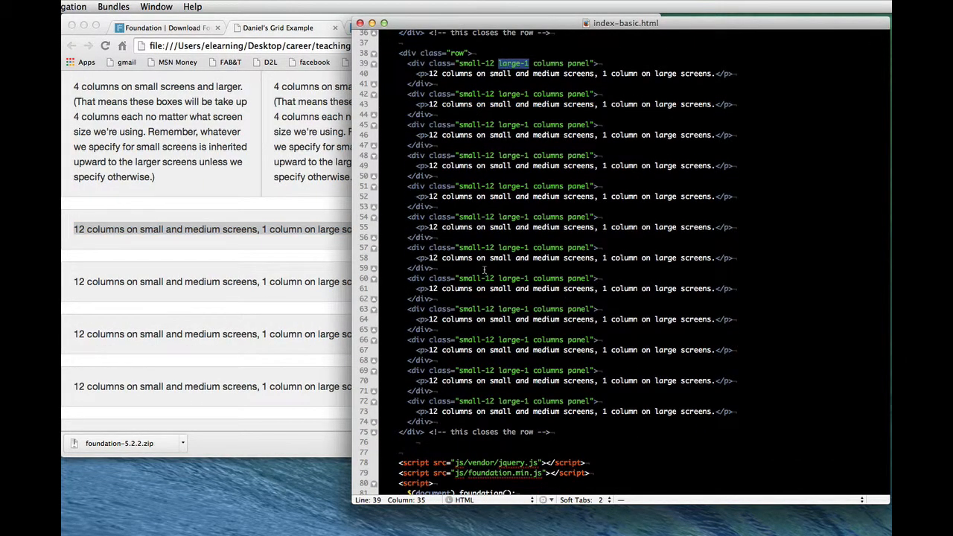
{"action": "left_click", "coordinate": [589, 278]}
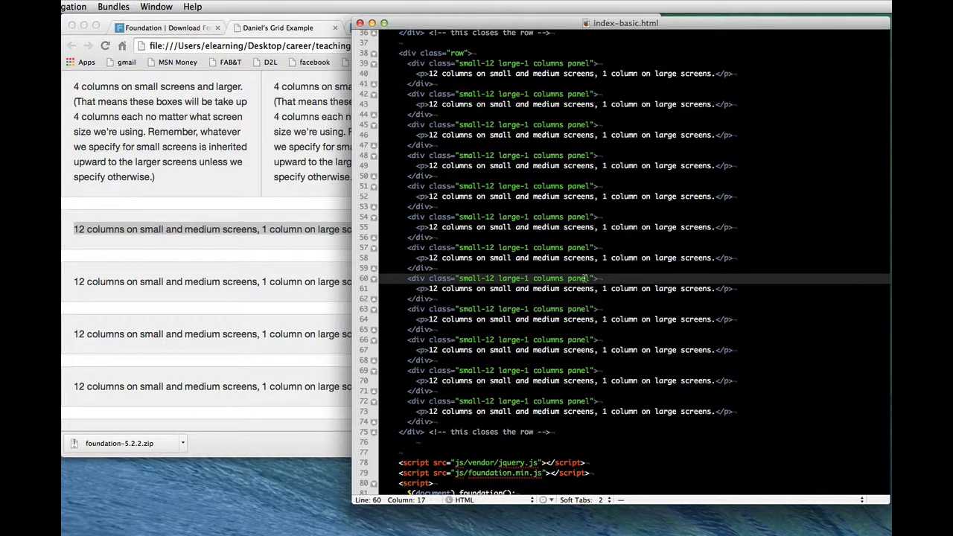
{"action": "double_click", "coordinate": [578, 247]}
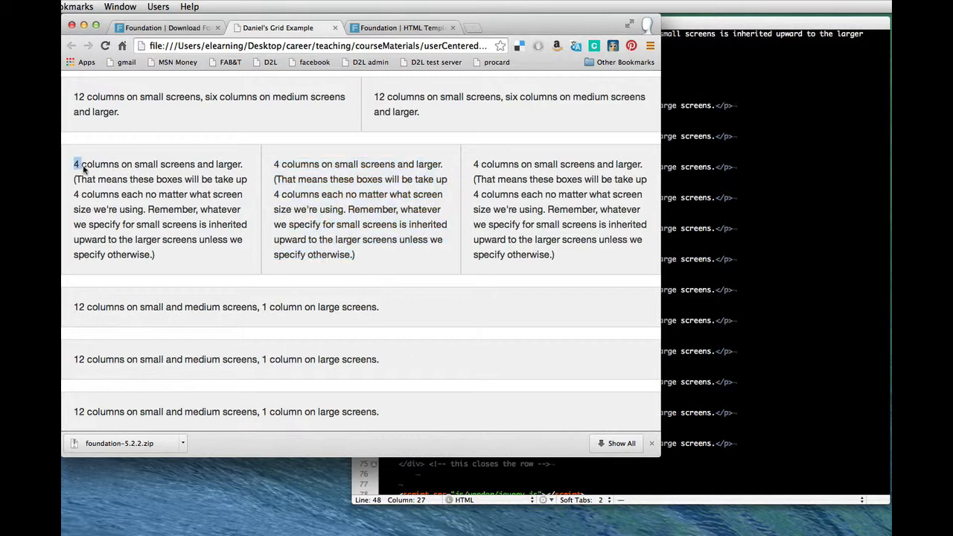
{"action": "mouse_move", "coordinate": [234, 208]}
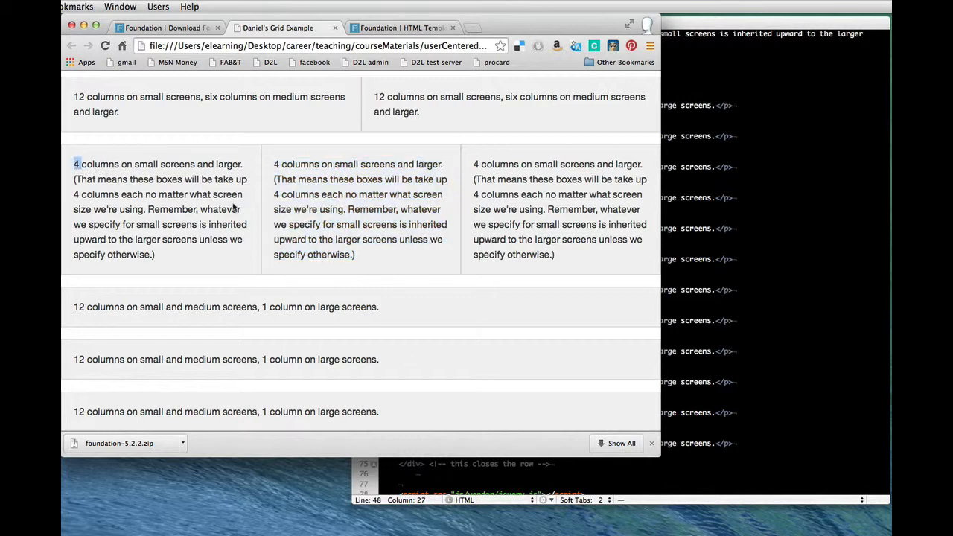